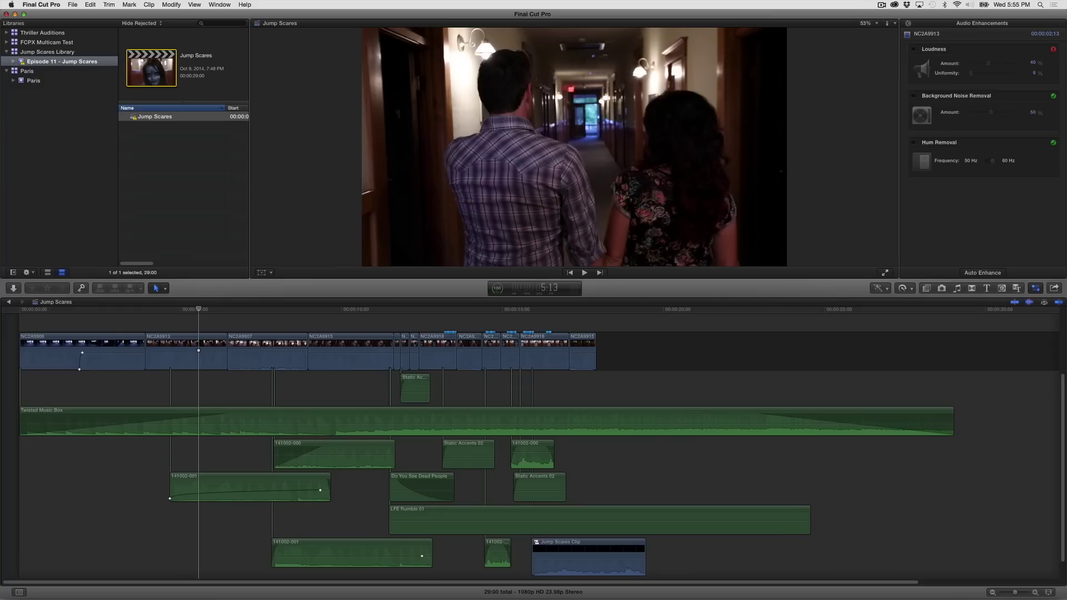
Review the Jump Scares edit, previewing the music clip and several hallway and couple shots
click(408, 420)
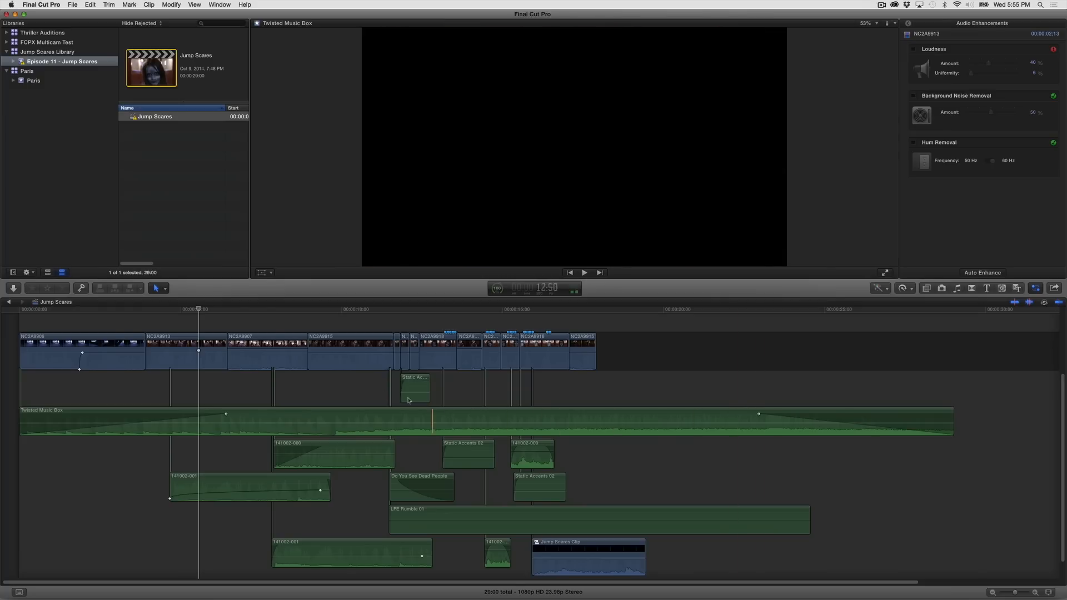
click(210, 348)
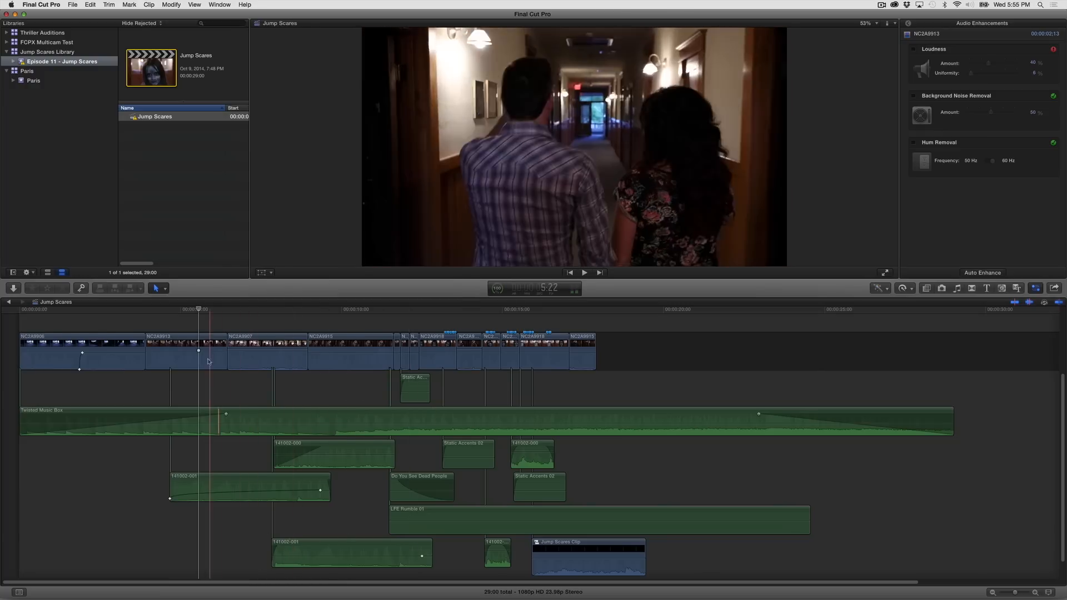
click(296, 323)
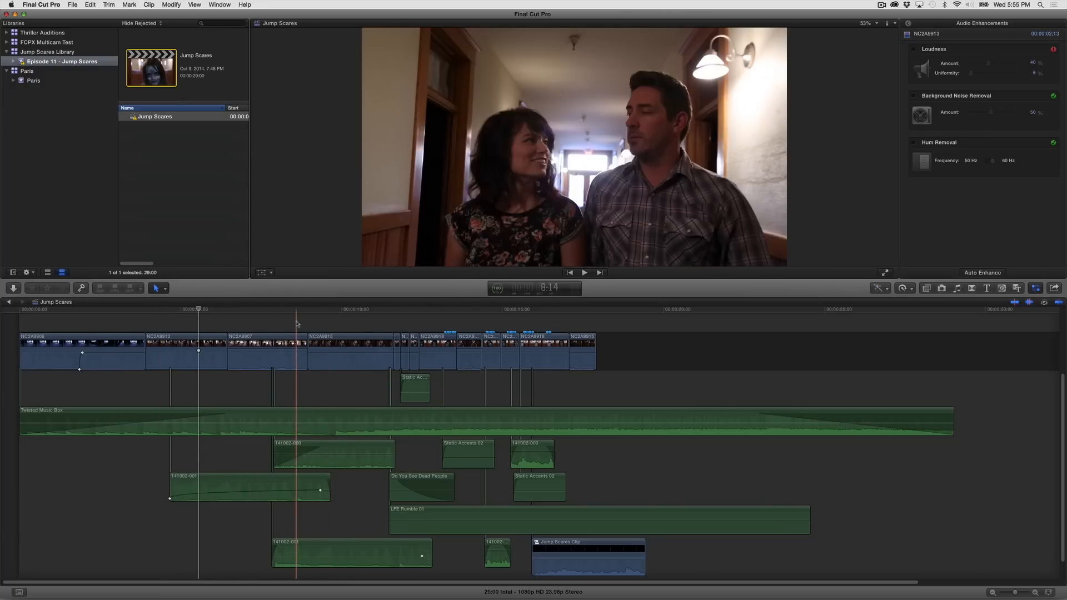
click(382, 310)
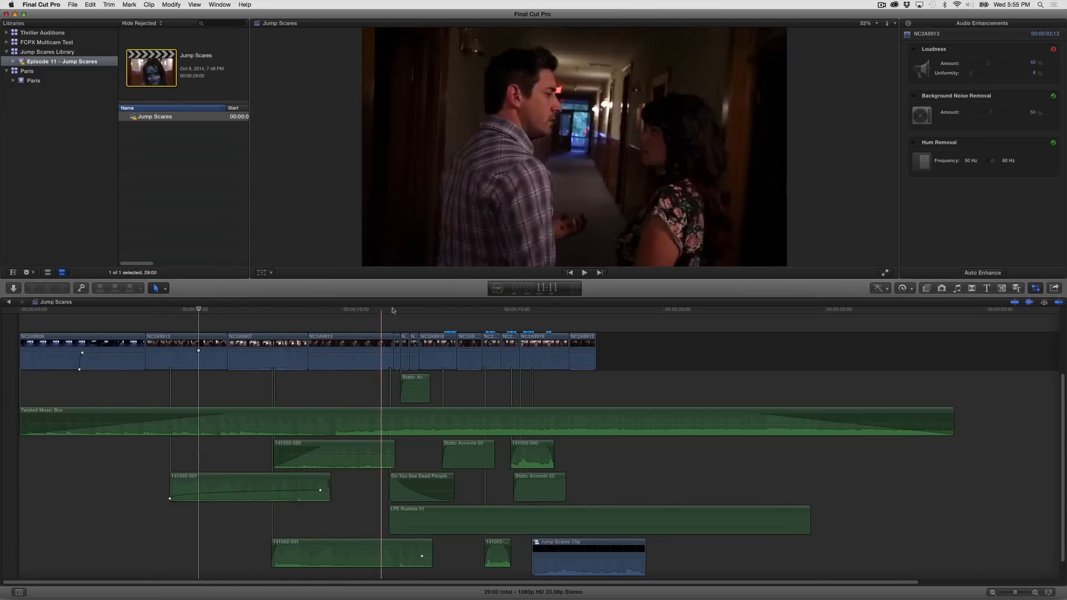
click(443, 310)
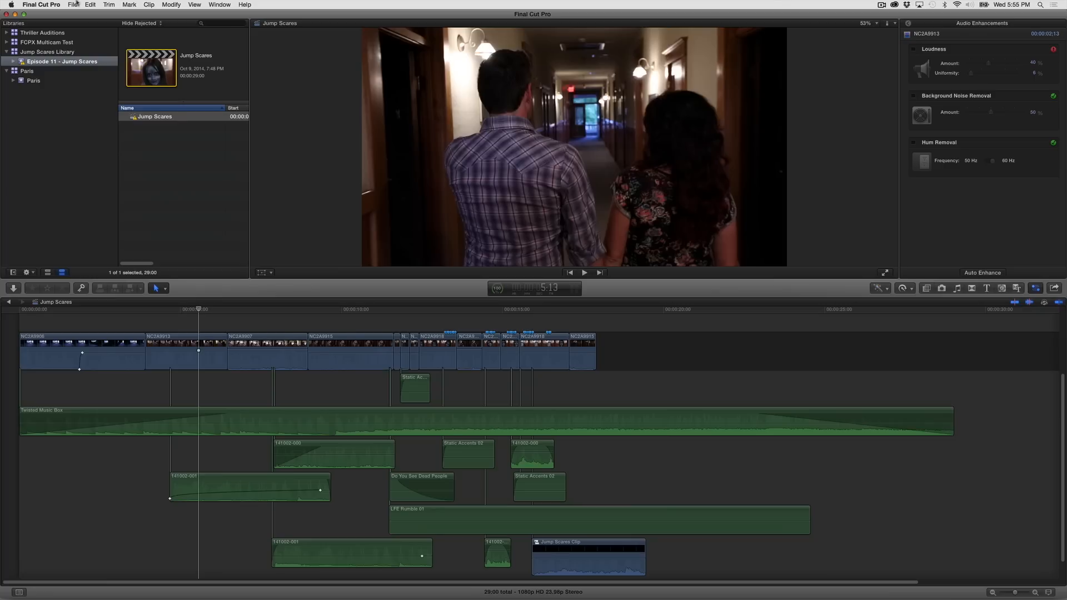
Export the timeline as XML named 'Jump Scares Today's Export' into Steve Martin Footage > Jump Scares Video
click(75, 4)
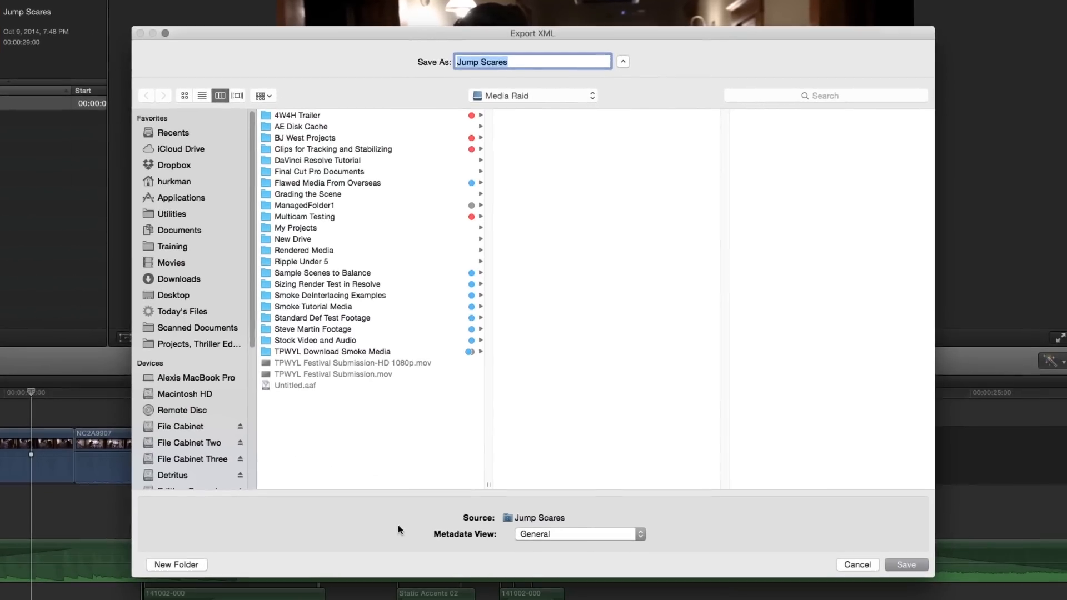
mouse_move(510, 538)
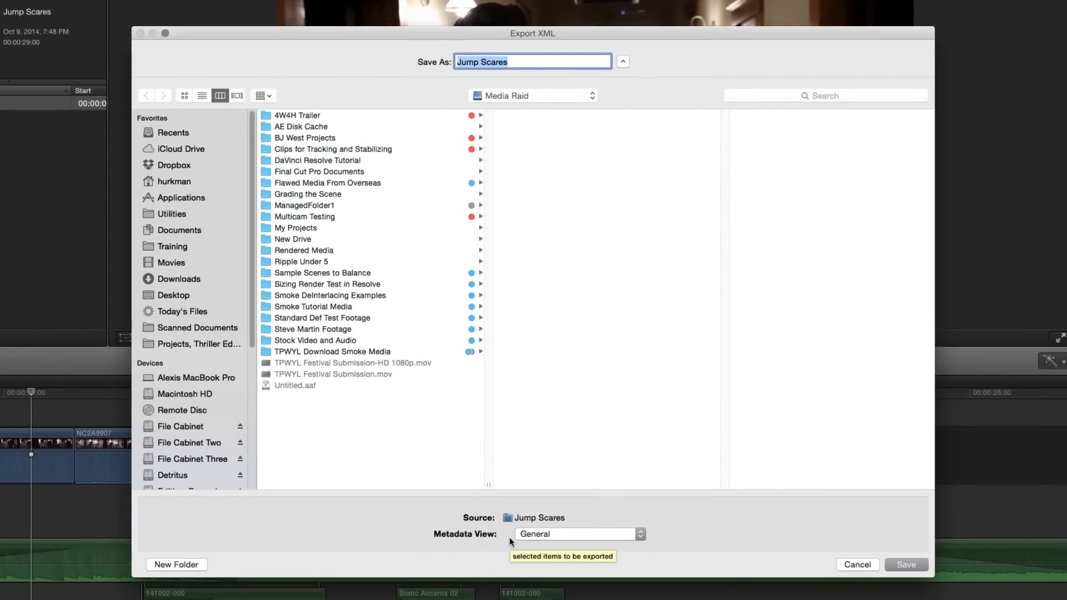
mouse_move(247, 347)
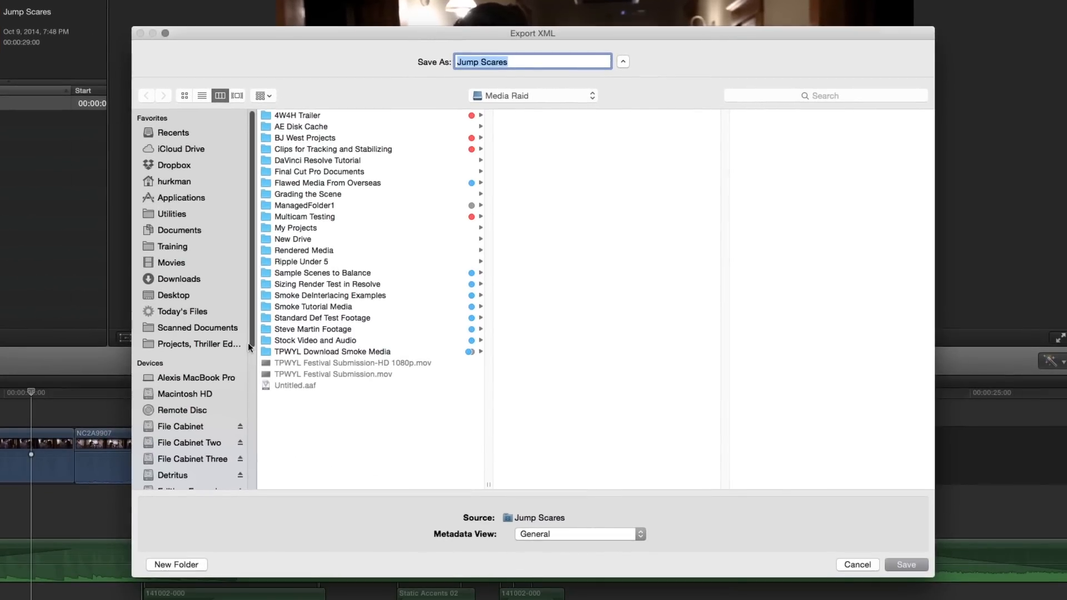
scroll(down, 3)
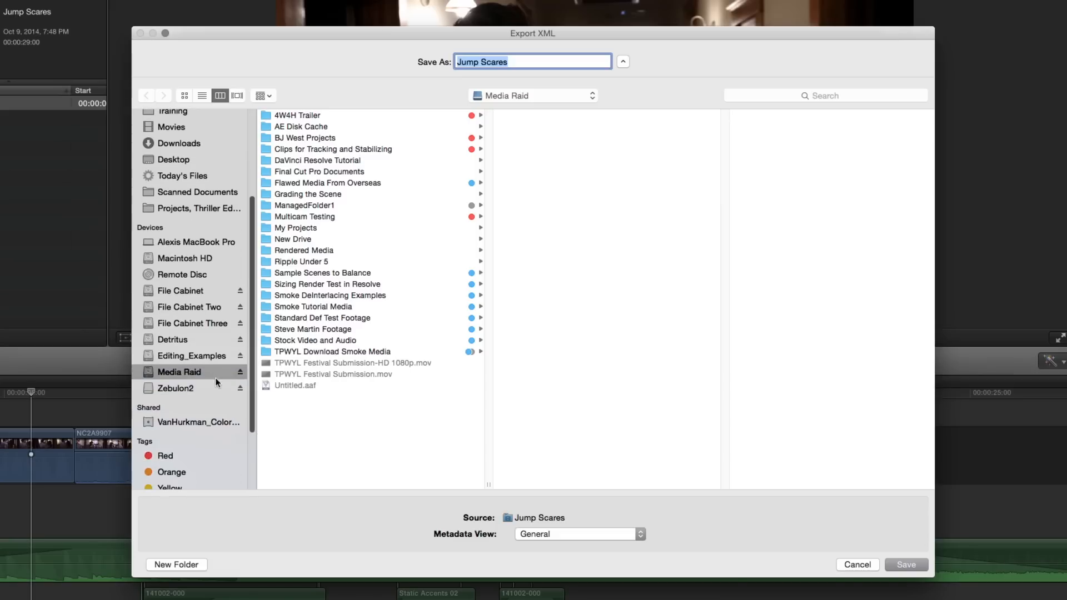
click(313, 328)
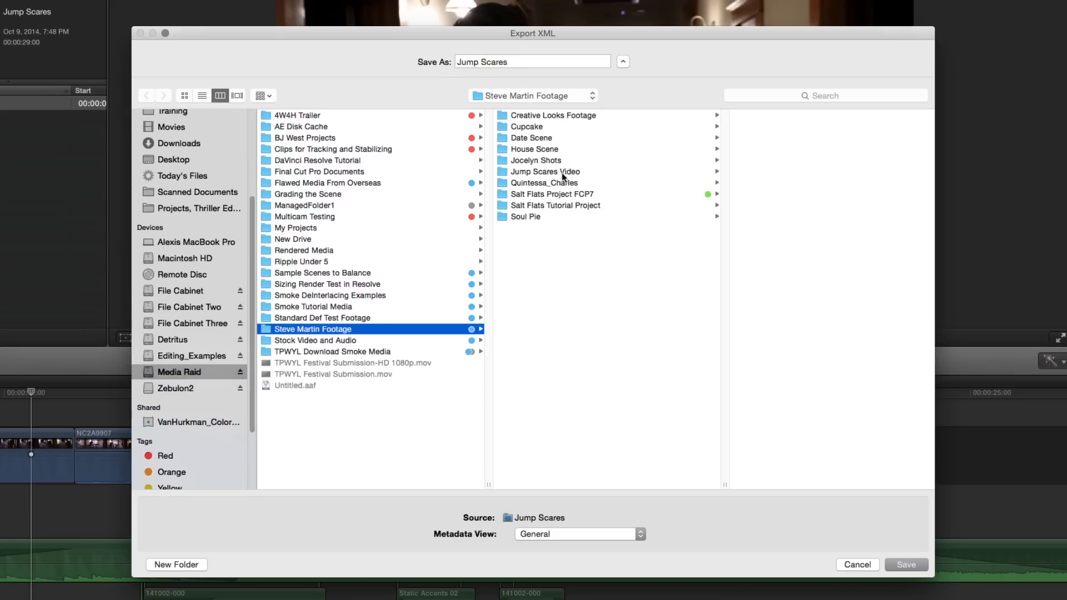
click(544, 172)
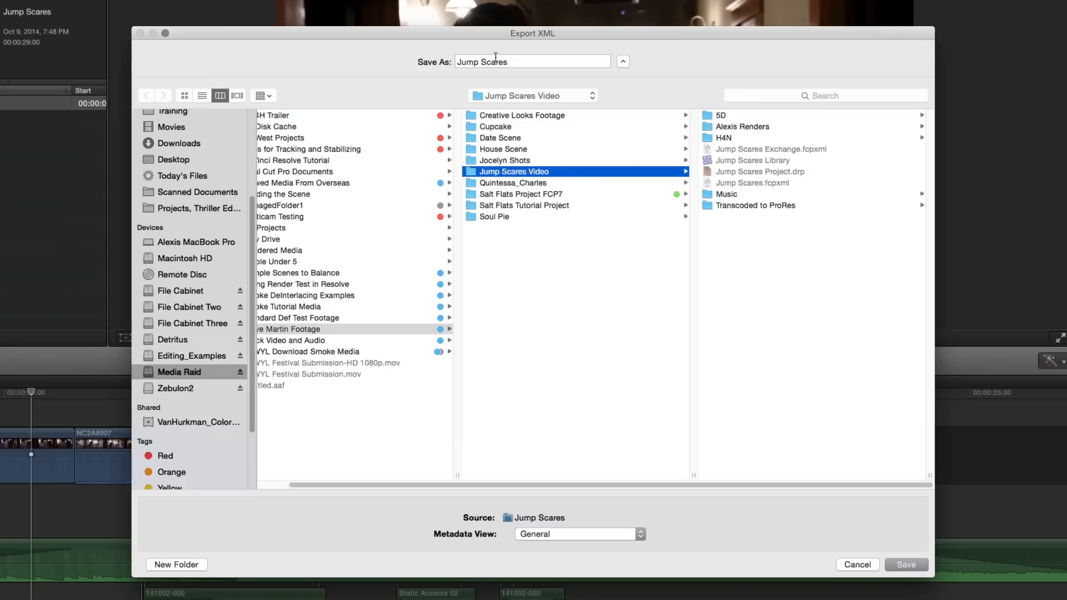
text(Today)
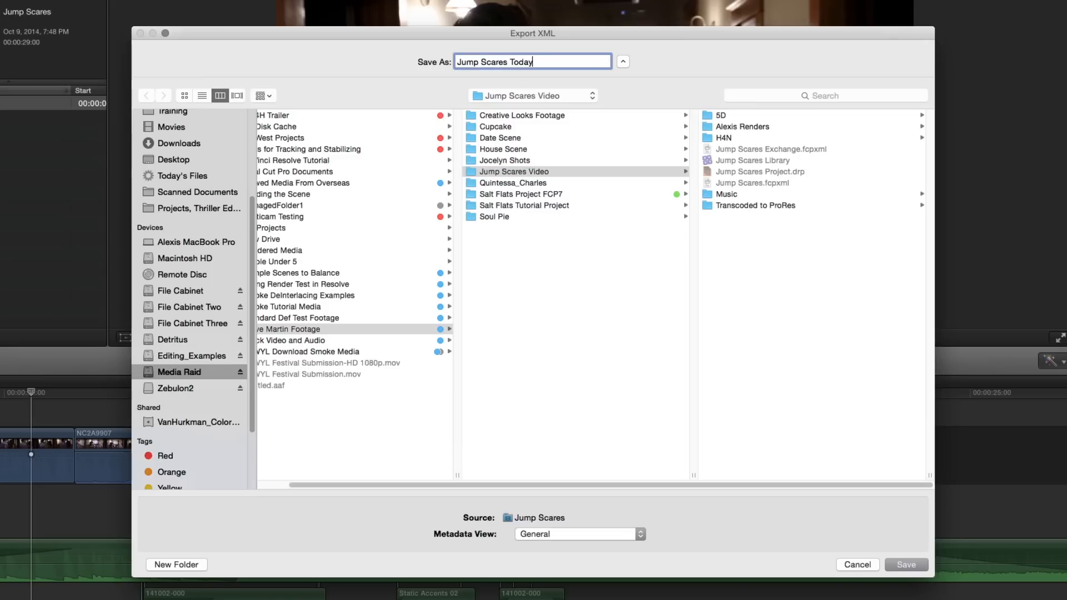
text('s Export)
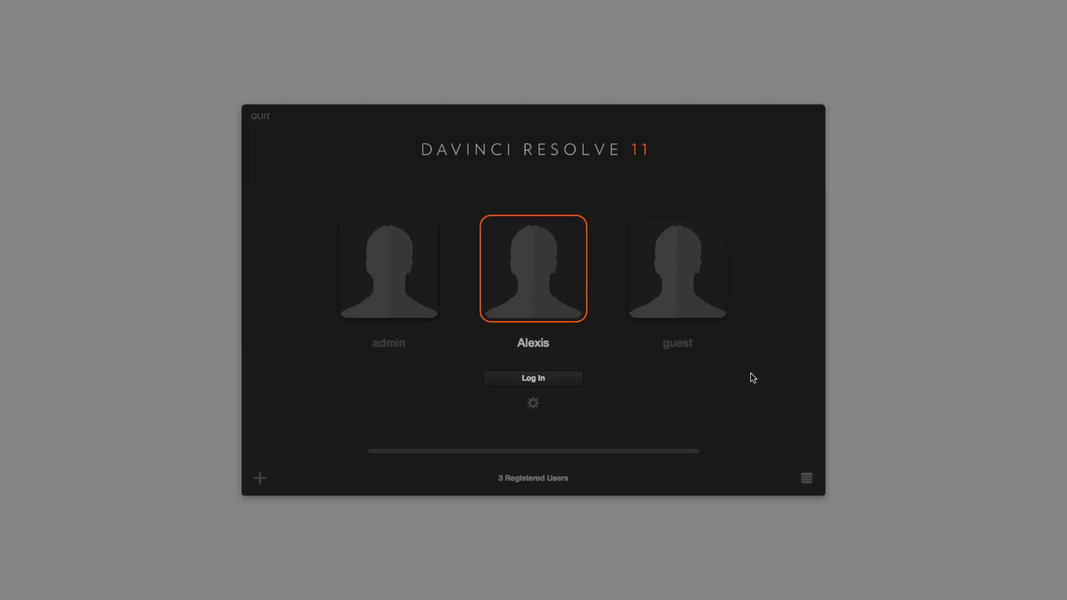
mouse_move(543, 275)
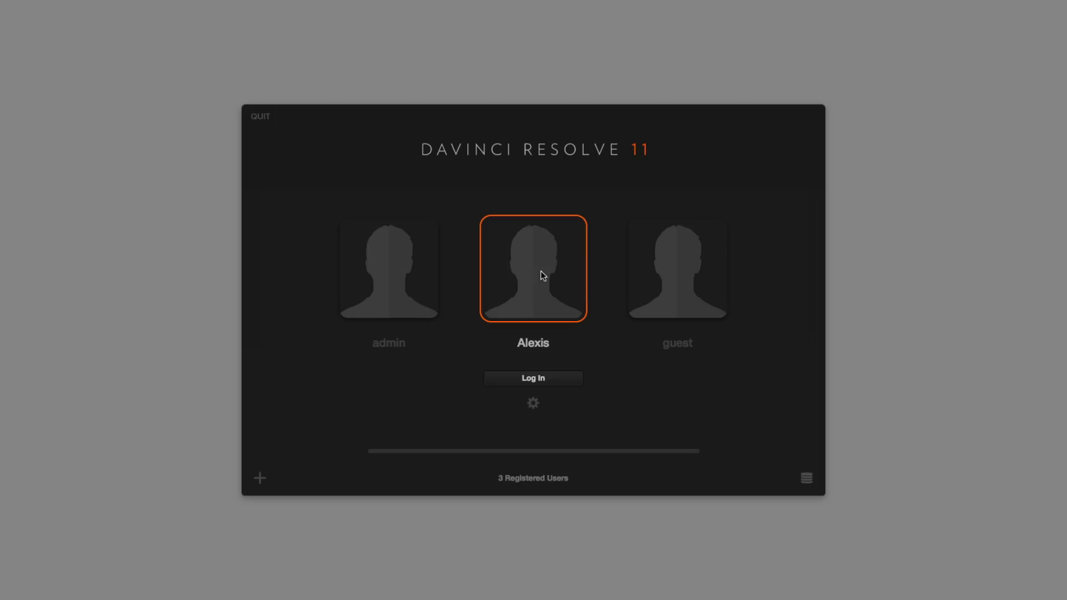
Log in as Alexis and open the Untitled Project from the Project Manager
click(532, 377)
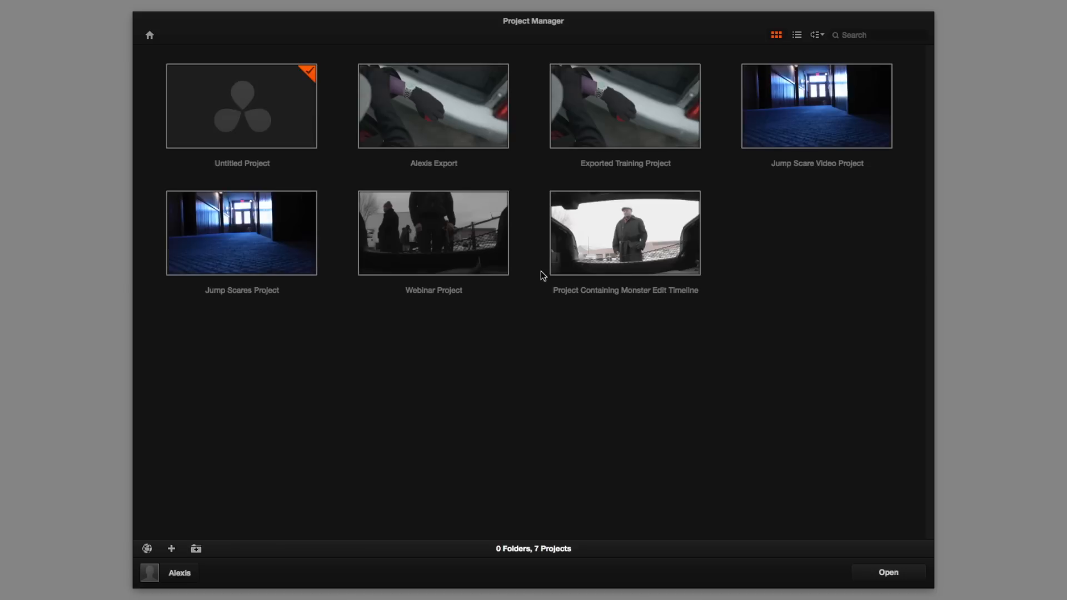
mouse_move(255, 102)
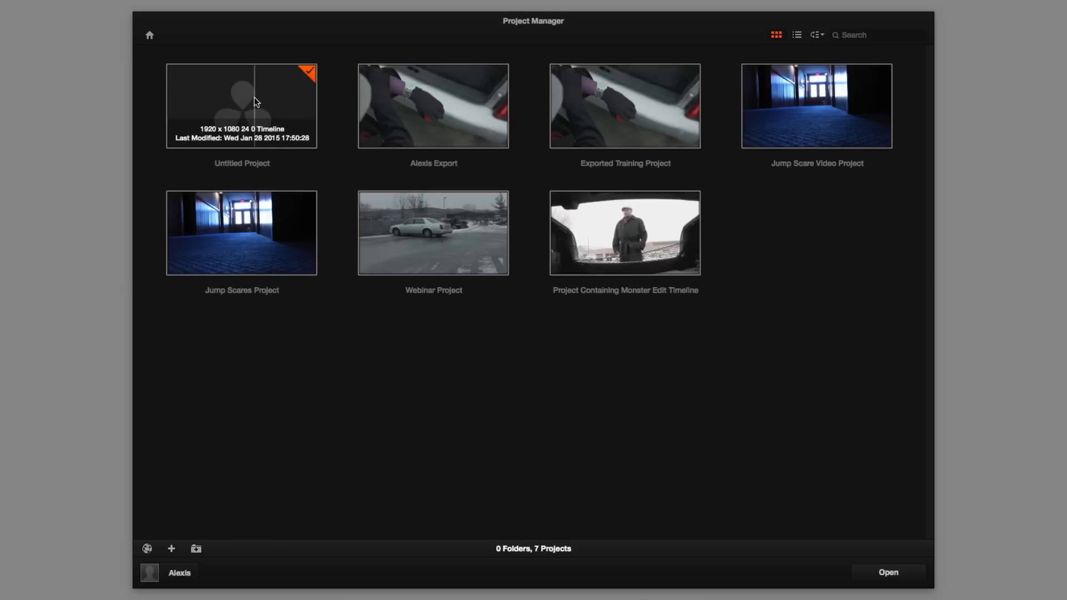
double_click(241, 105)
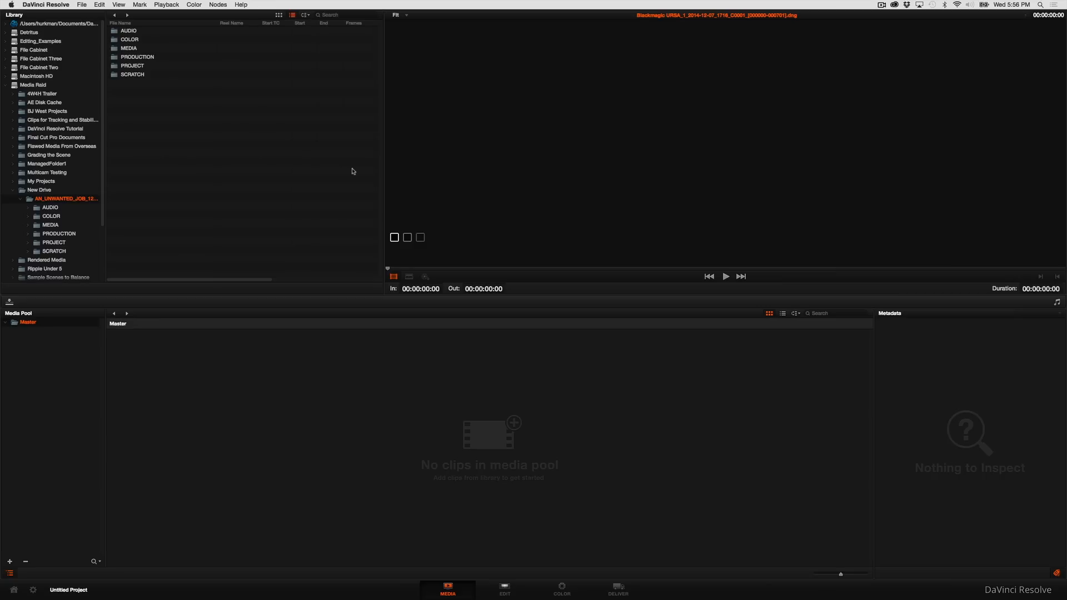
mouse_move(509, 590)
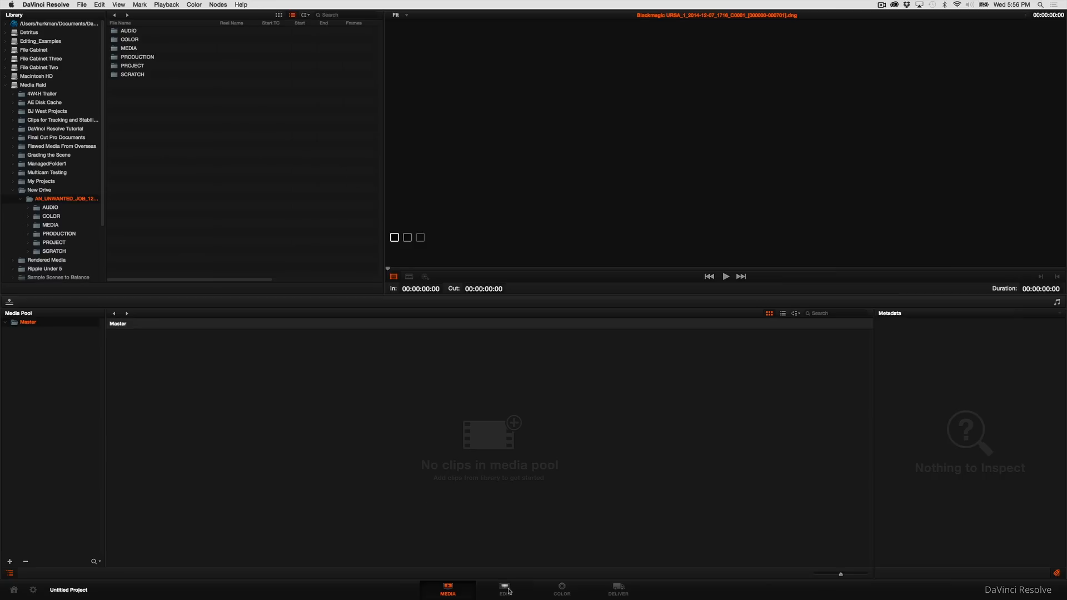
Switch to the Edit page and start importing an AAF/EDL/XML timeline from the File menu
click(504, 587)
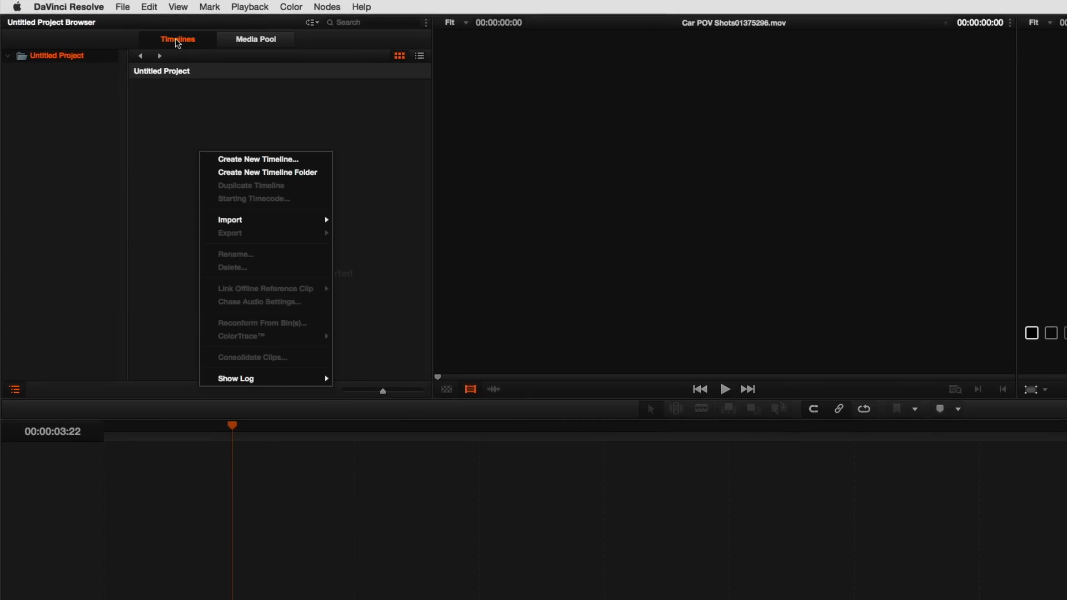
click(122, 6)
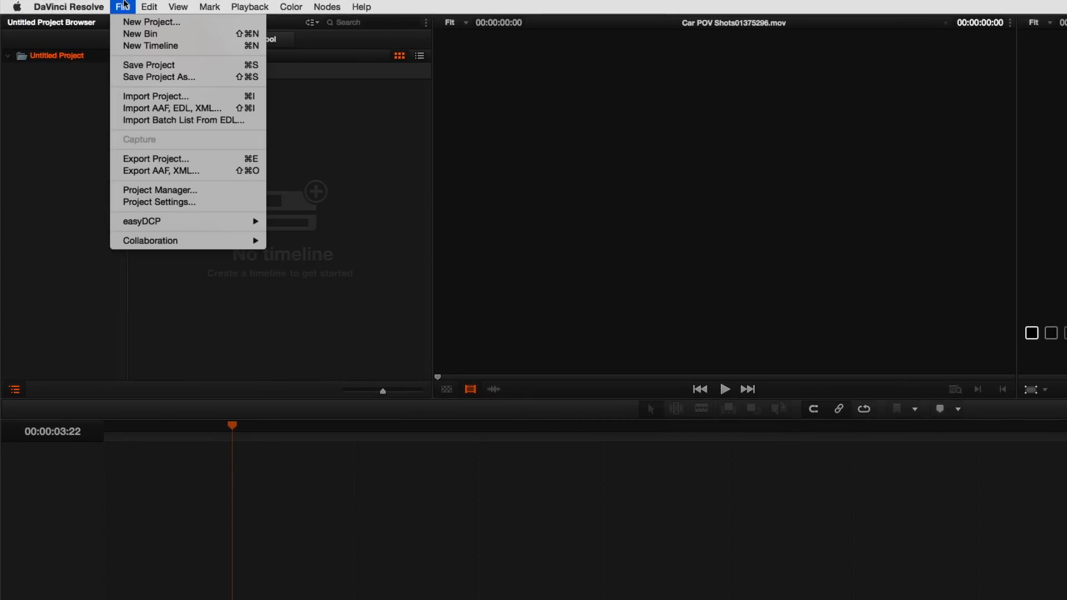
mouse_move(140, 62)
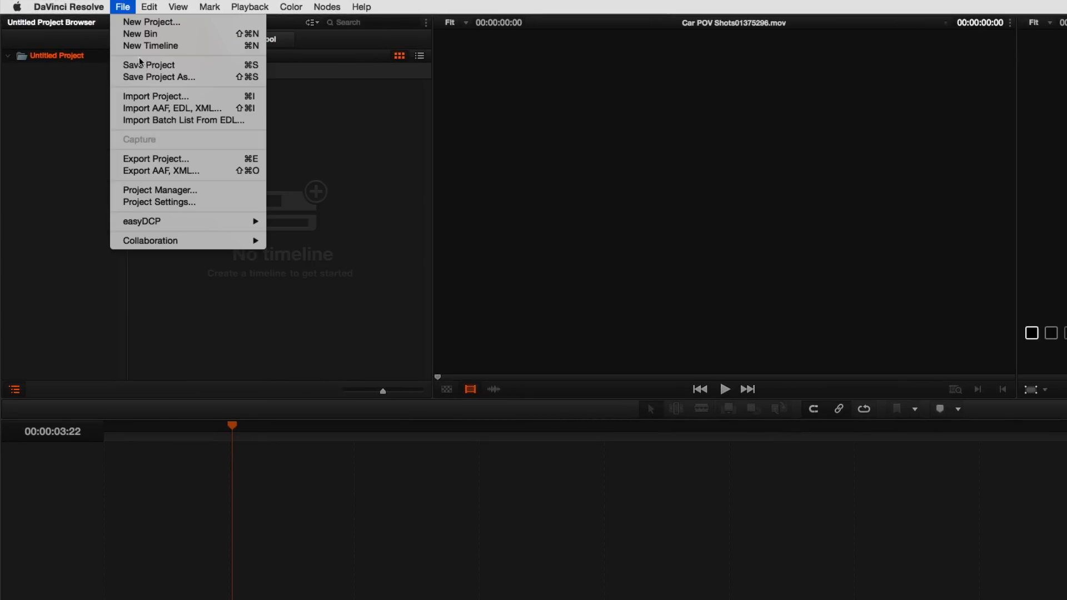
mouse_move(171, 108)
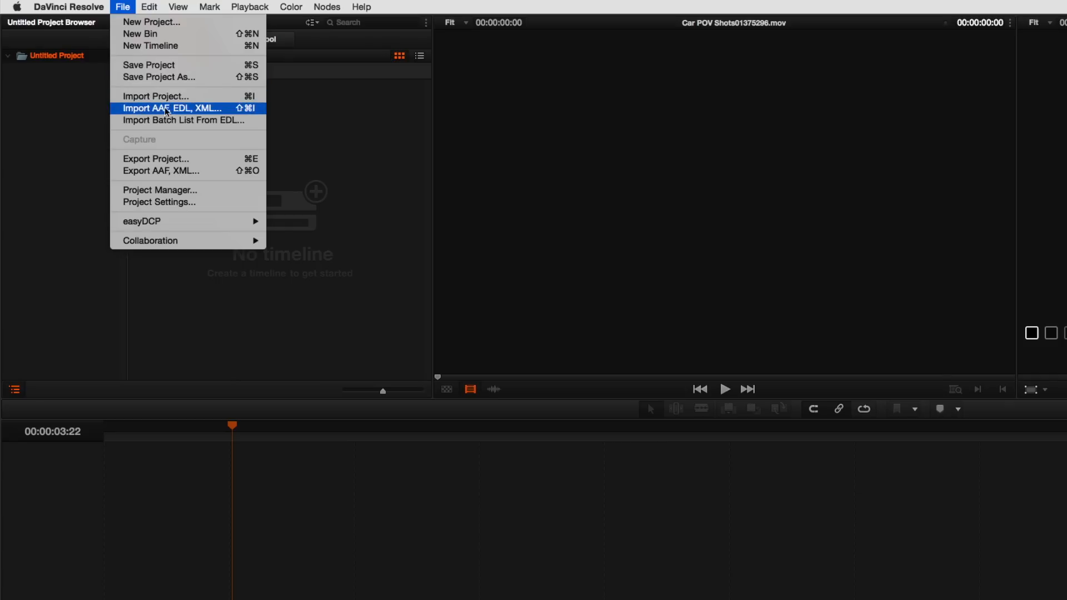
mouse_move(208, 110)
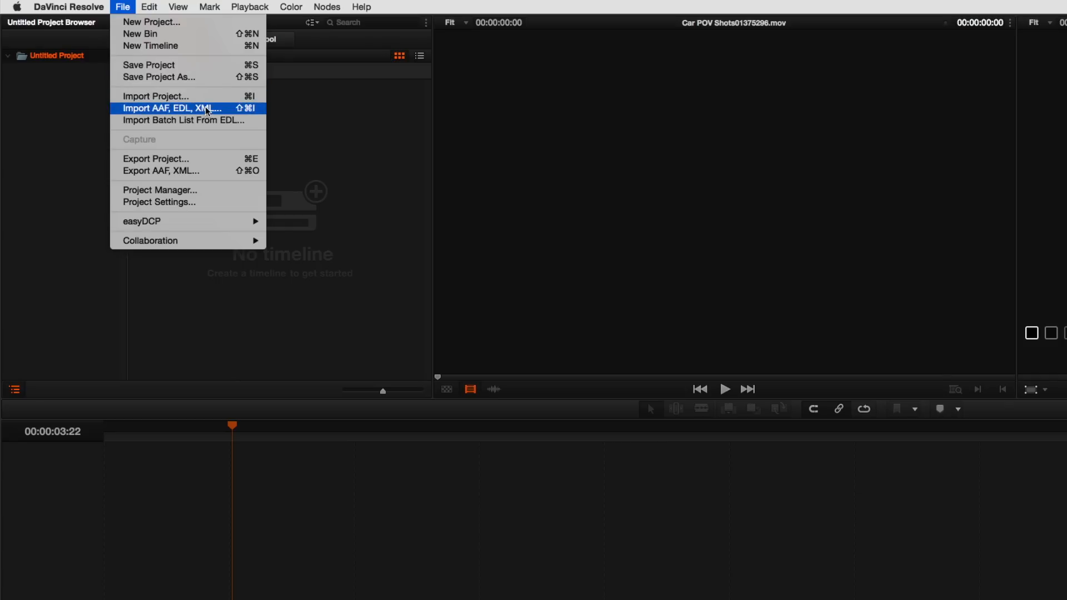
right_click(253, 157)
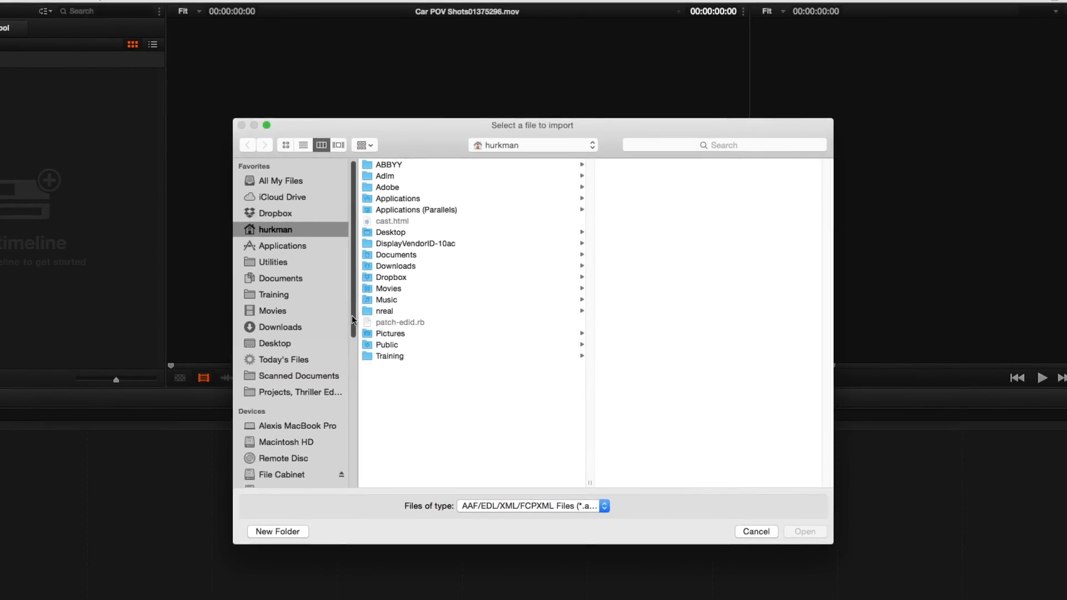
Load Jump Scares Today's Export.fcpxml from Media Raid > Jump Scares Video
scroll(down, 3)
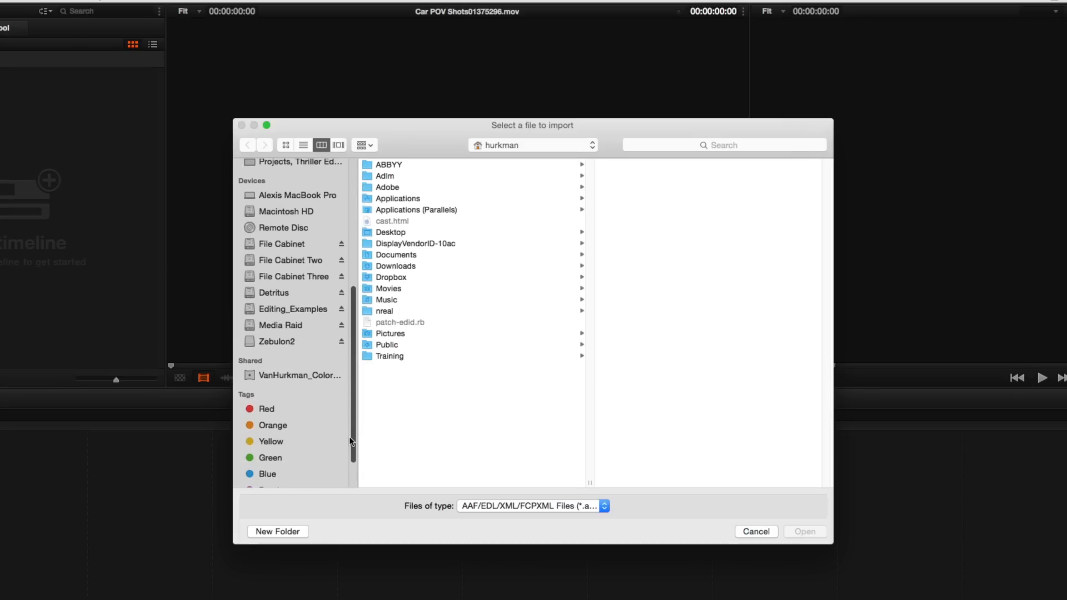
mouse_move(343, 374)
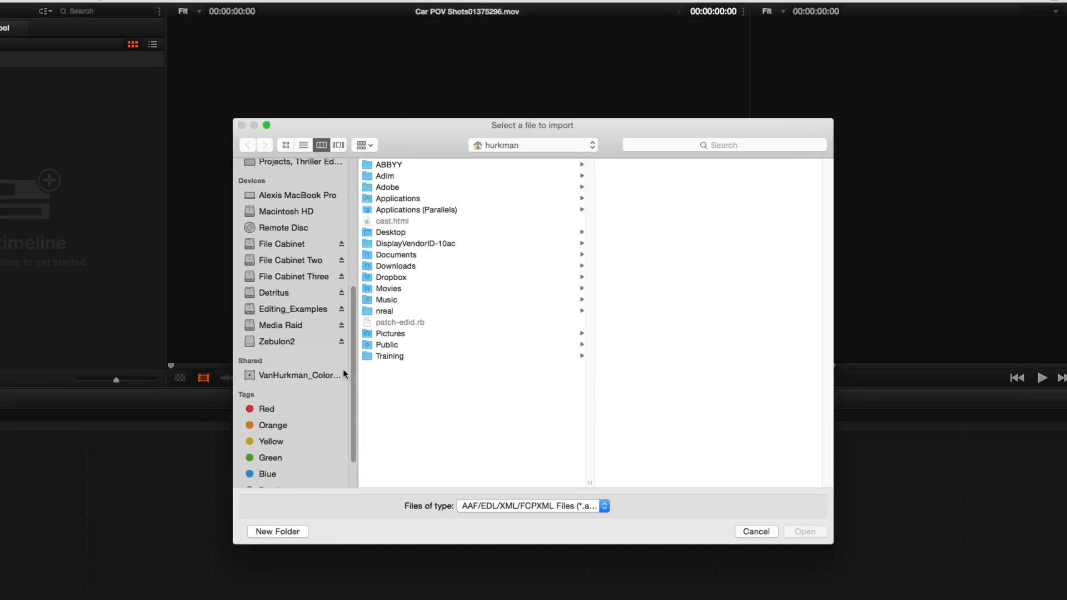
click(280, 324)
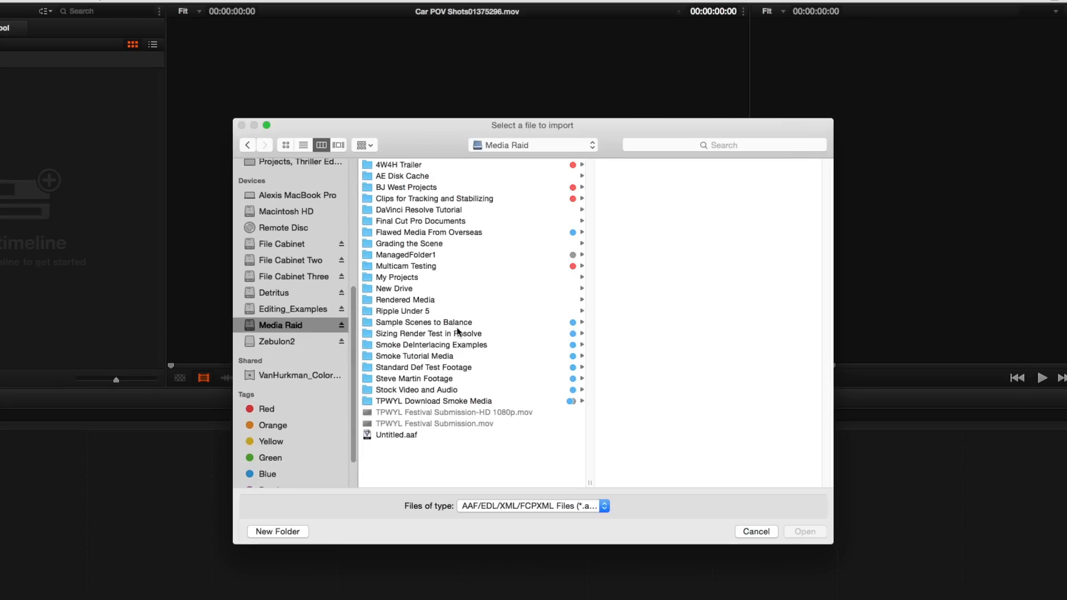
click(413, 377)
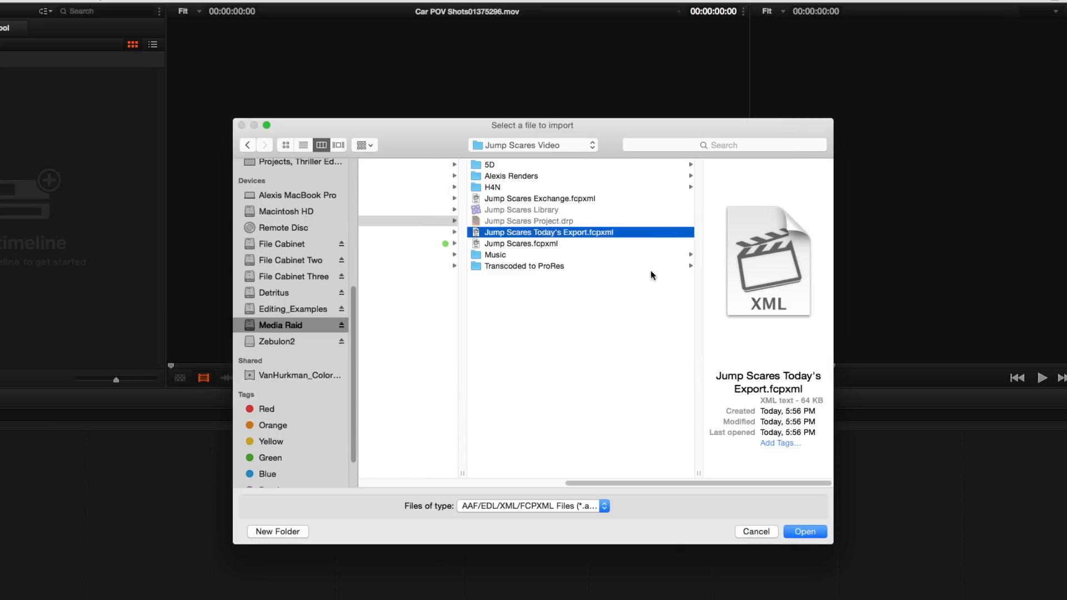
click(805, 531)
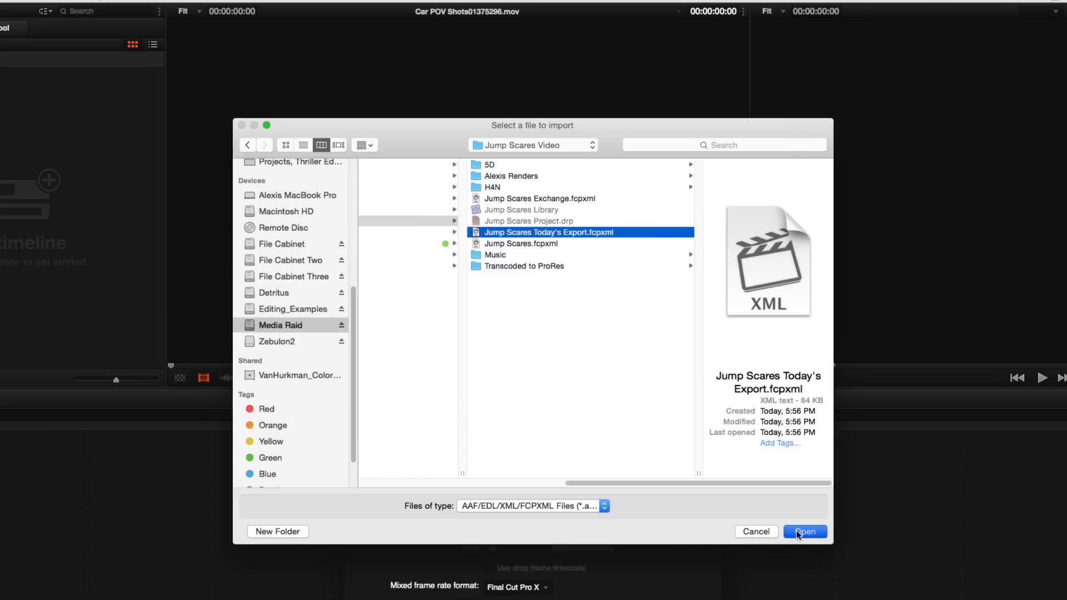
click(804, 531)
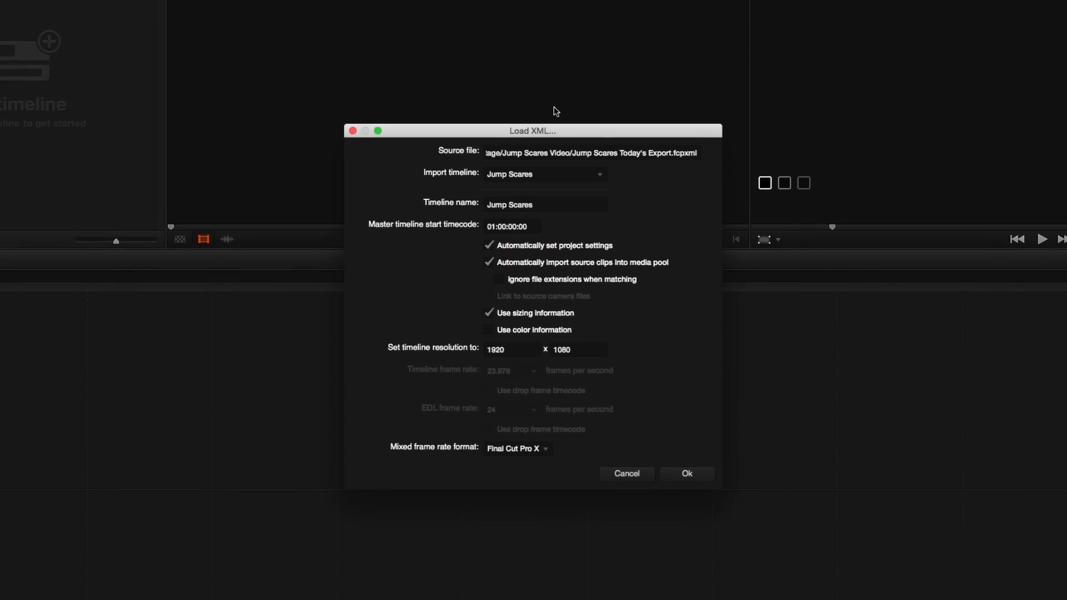
mouse_move(675, 202)
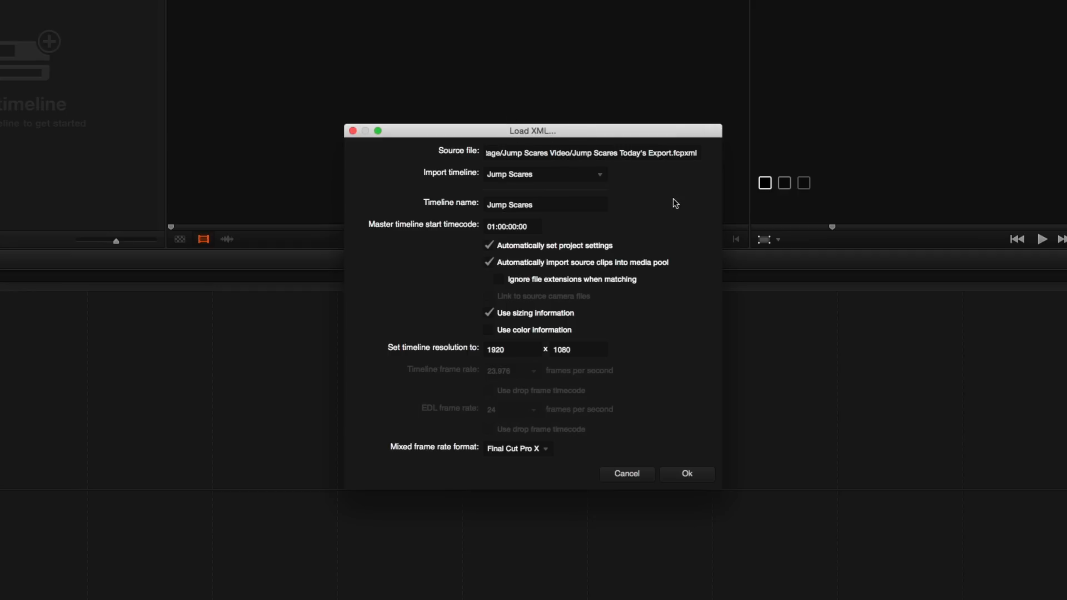
mouse_move(644, 234)
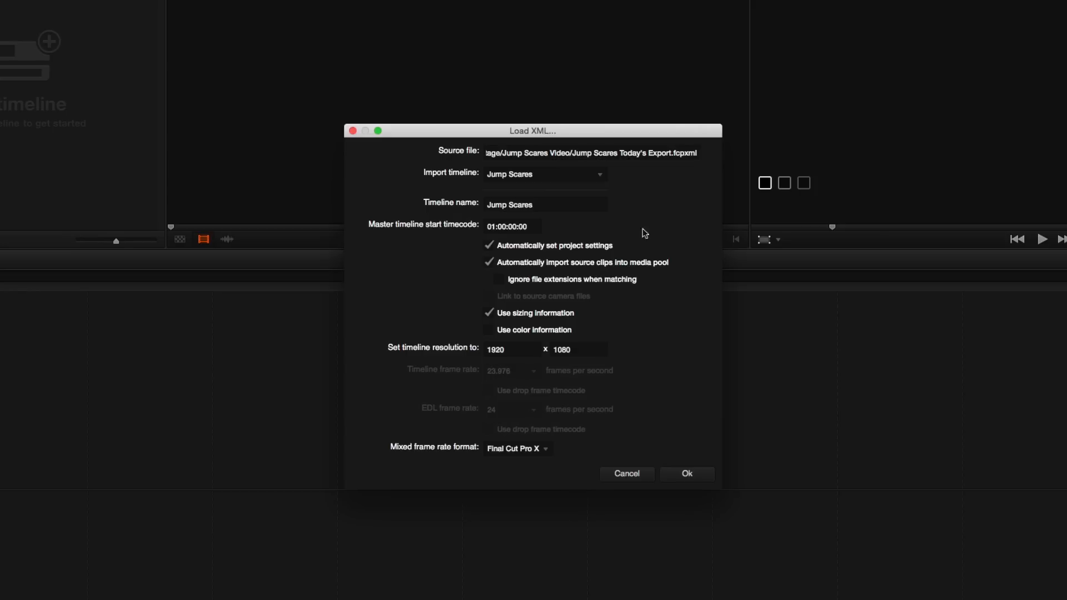
mouse_move(620, 265)
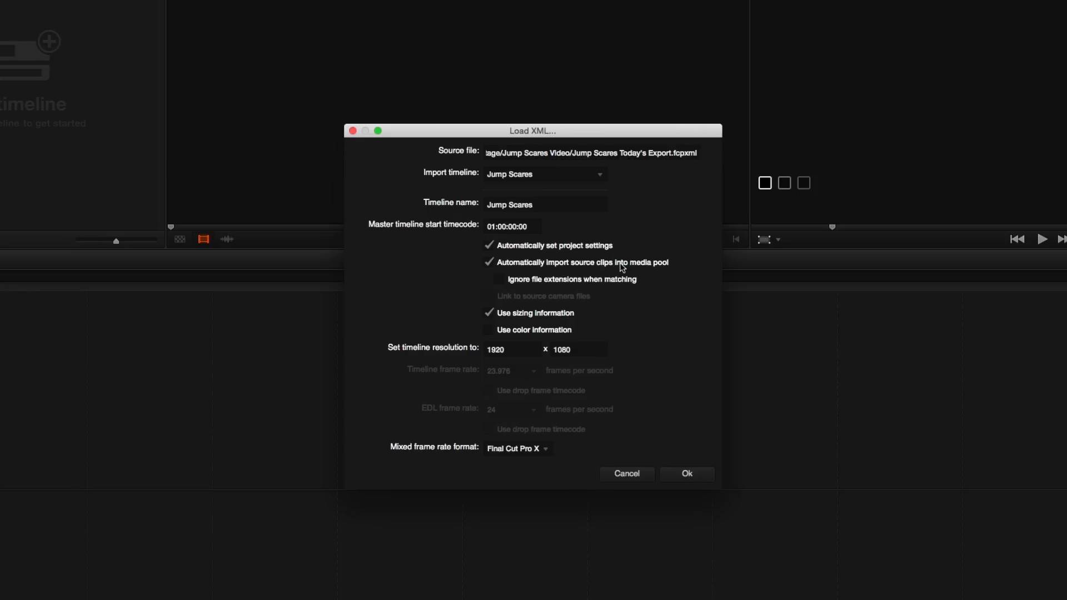
mouse_move(661, 268)
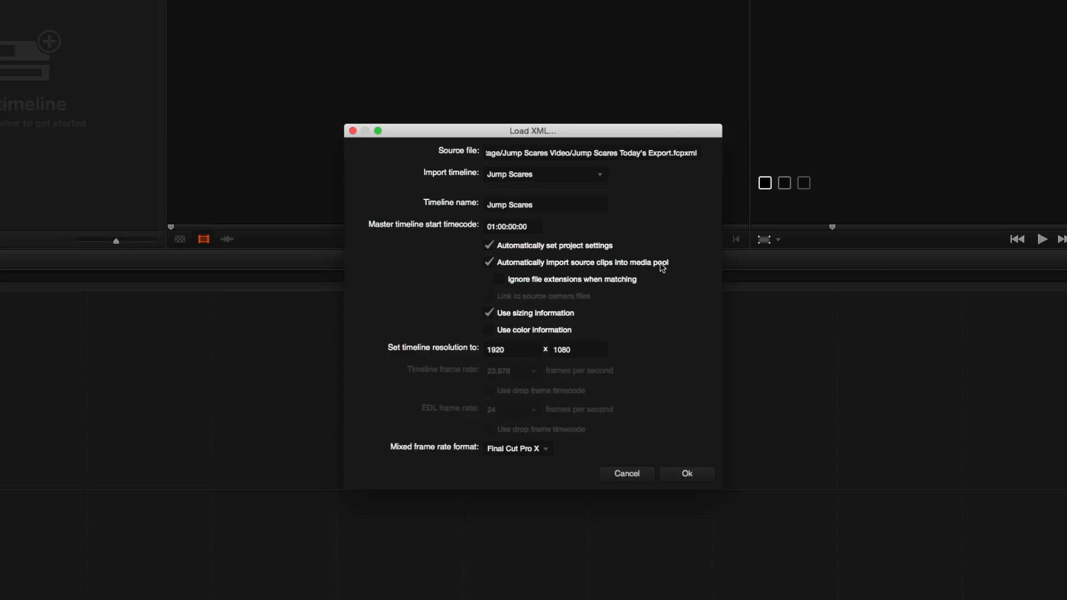
mouse_move(502, 320)
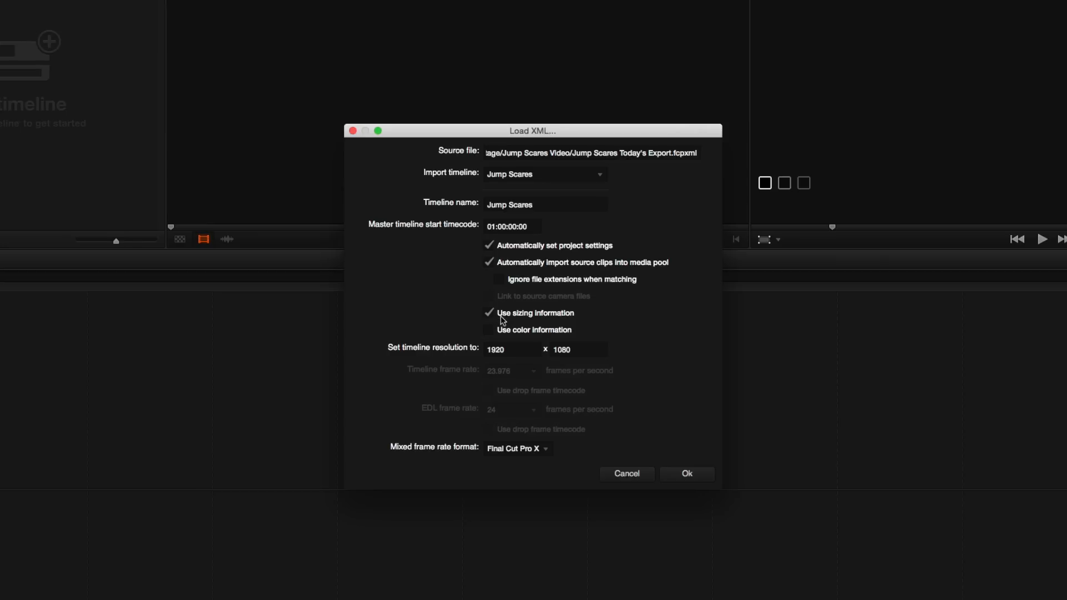
mouse_move(545, 314)
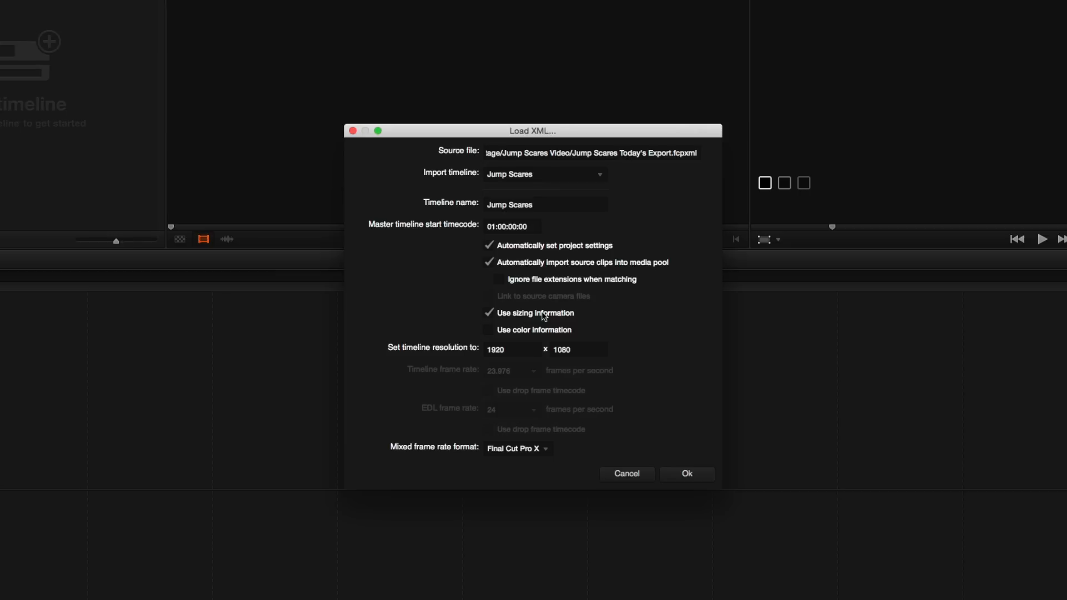
mouse_move(513, 335)
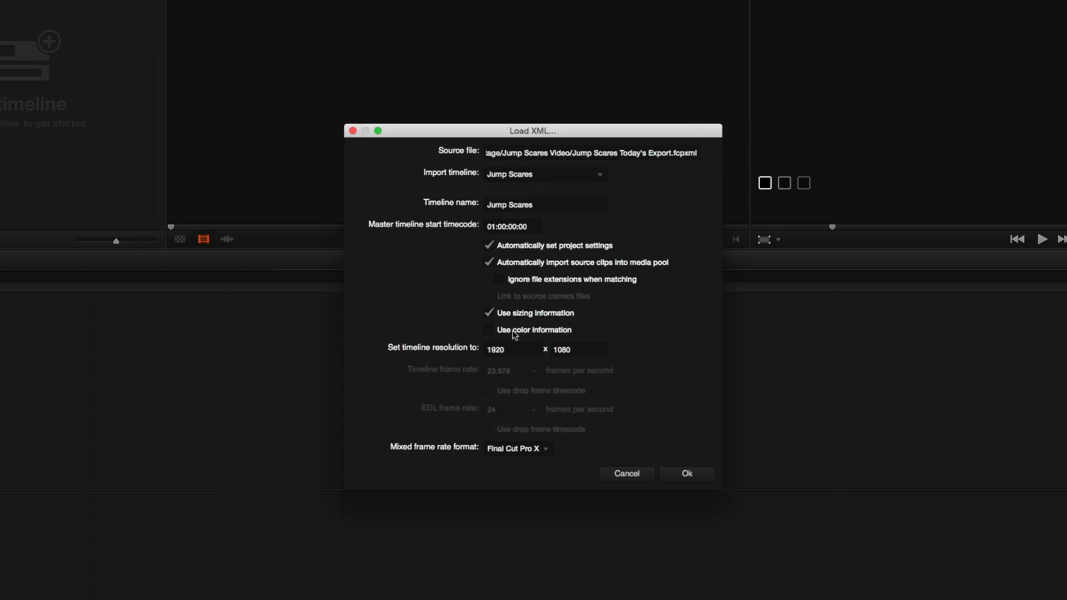
mouse_move(670, 466)
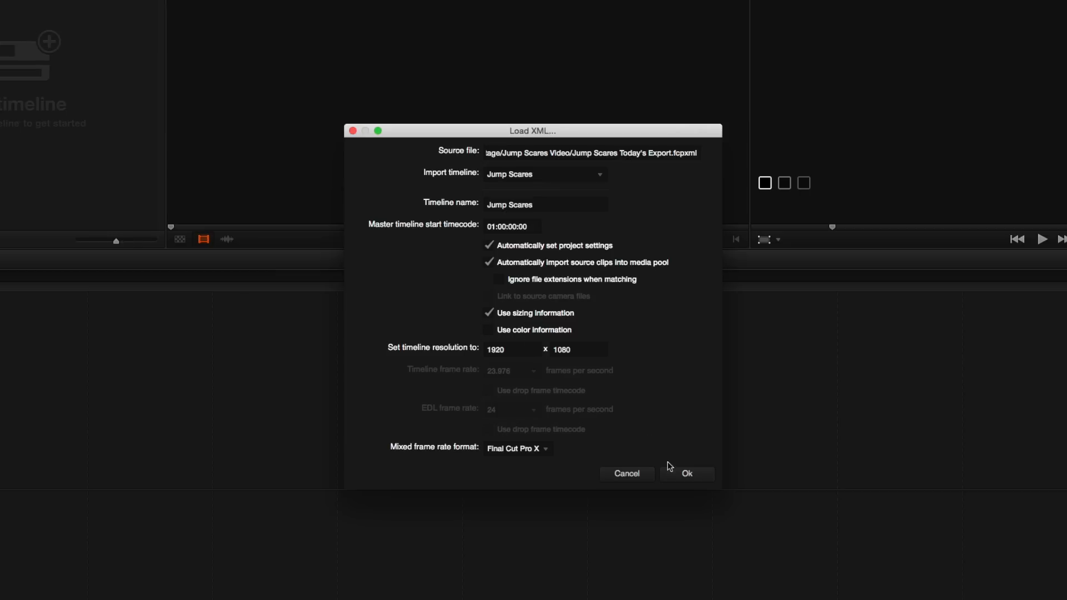
Accept the Load XML settings for the Jump Scares timeline at 1920x1080 and confirm the import
click(687, 474)
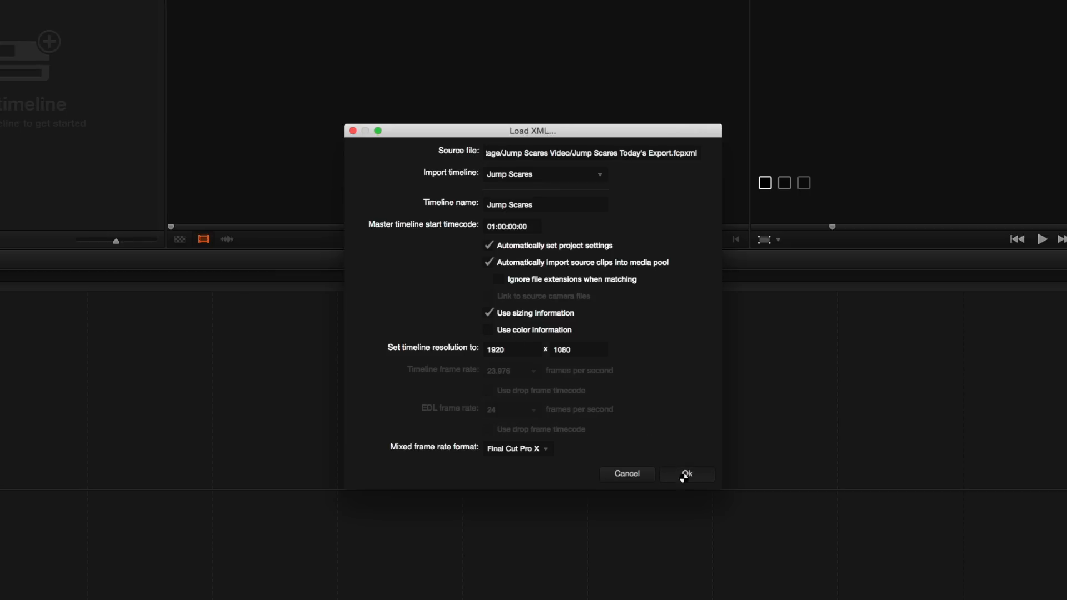
click(686, 473)
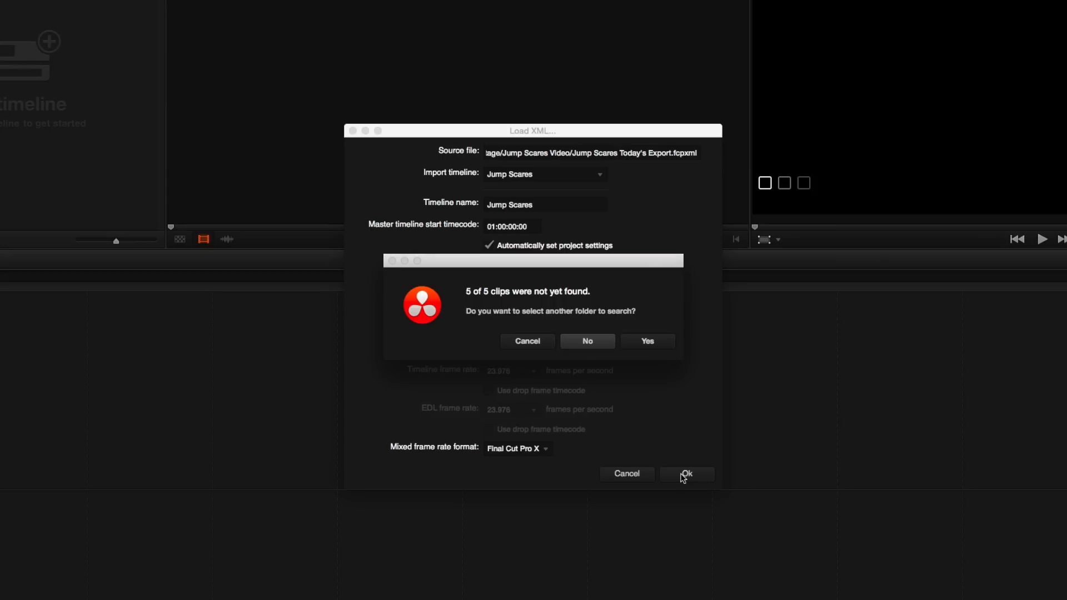
mouse_move(601, 345)
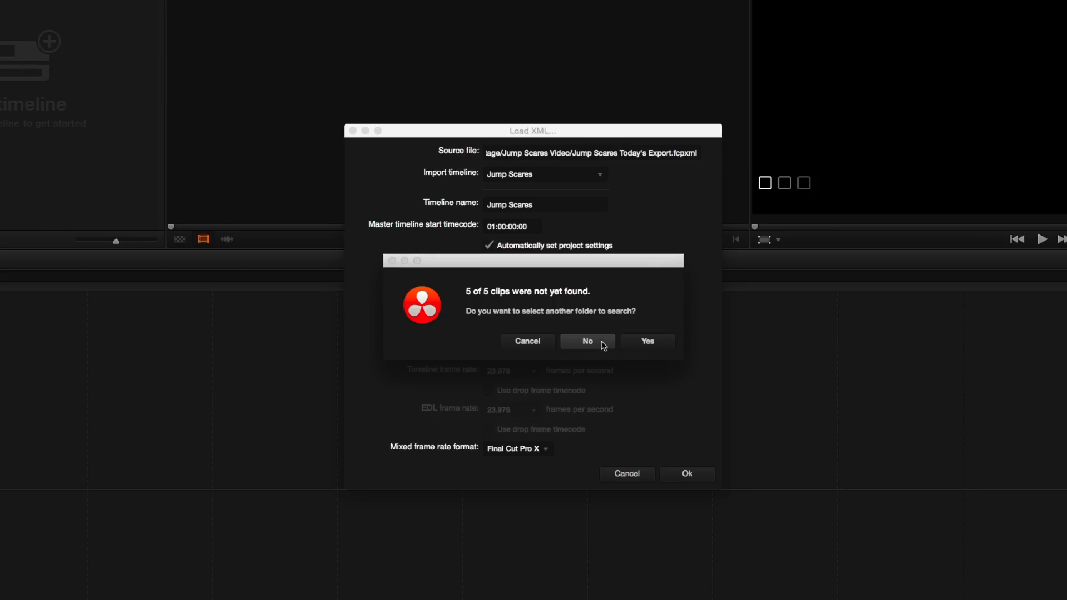
Decline searching another folder for the five missing clips and dismiss the import log
click(586, 341)
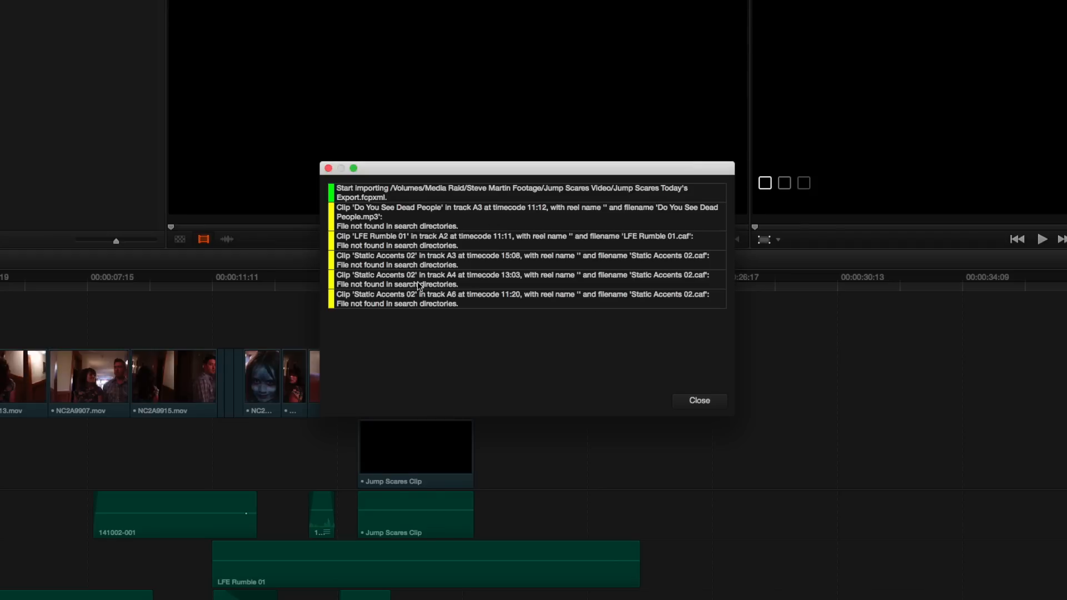
mouse_move(395, 288)
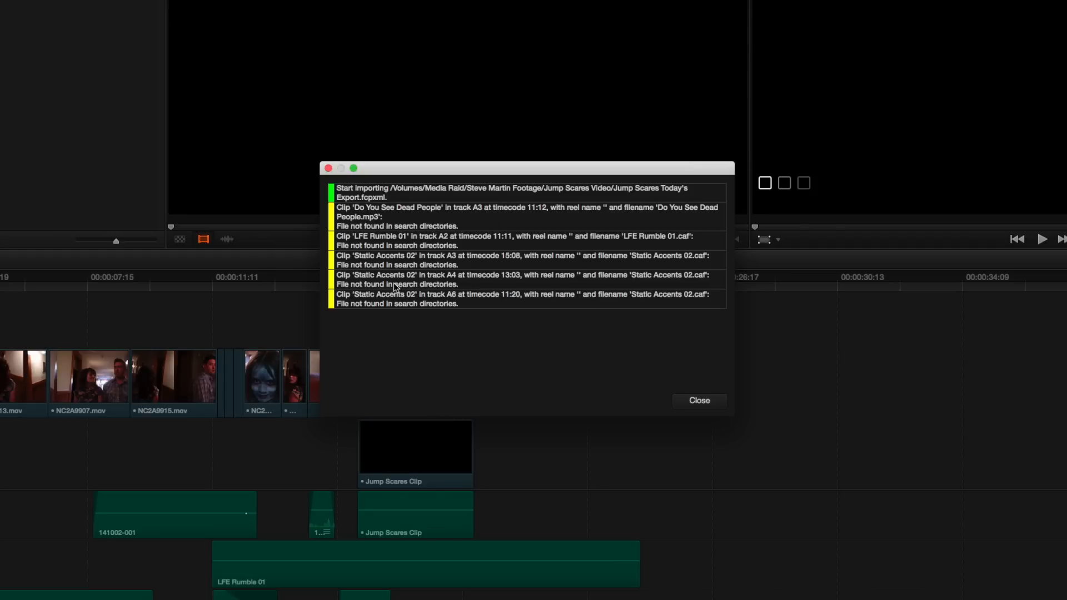
click(699, 400)
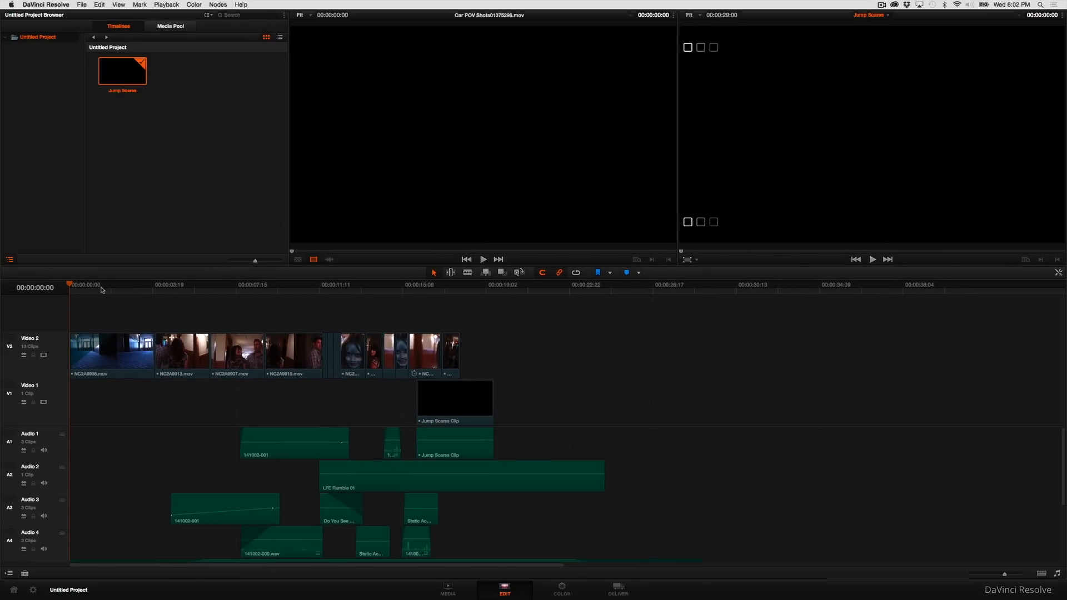
Show the Retime Clip speed controls for NC2A9918 at 100% in the imported timeline
click(280, 284)
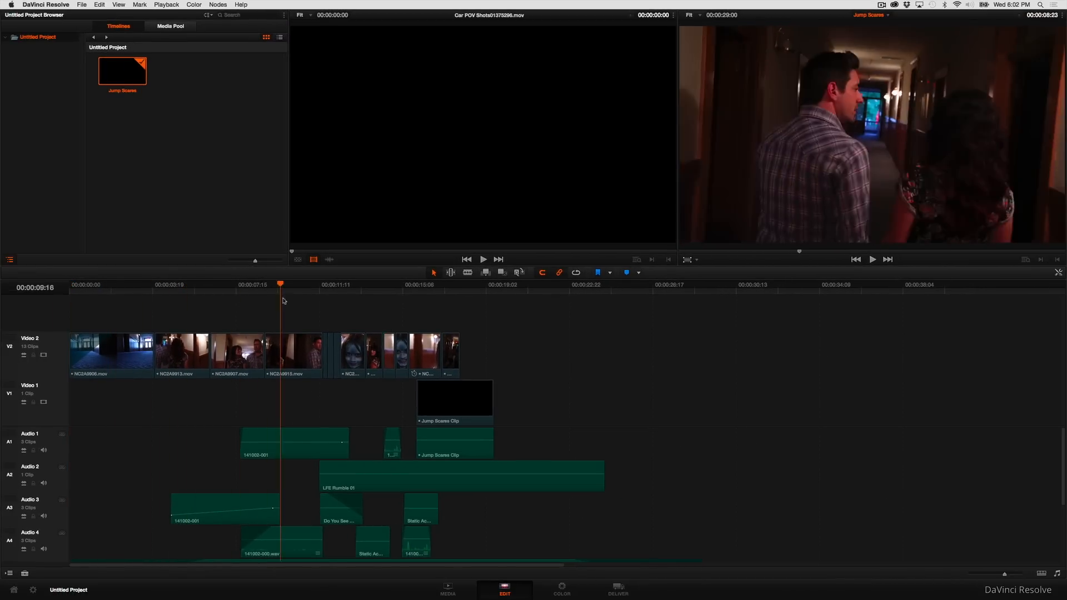
click(432, 296)
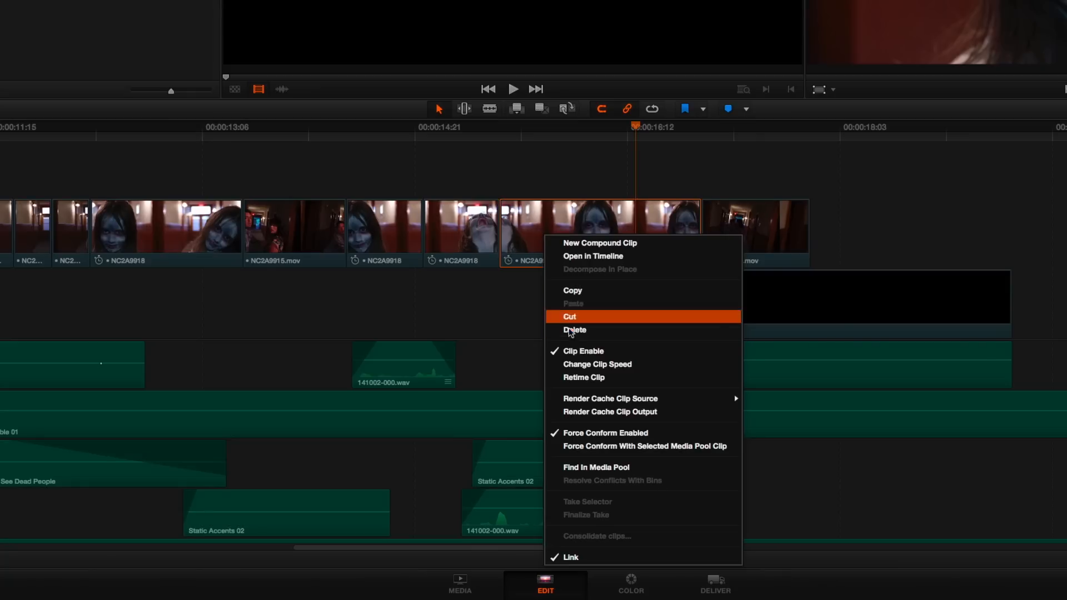
click(596, 364)
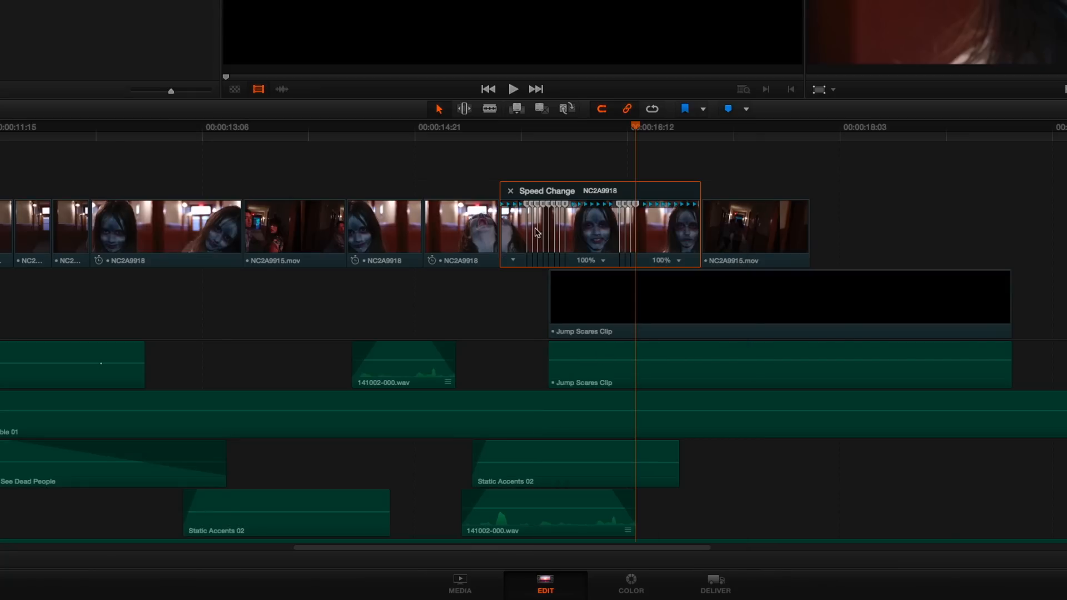
mouse_move(600, 236)
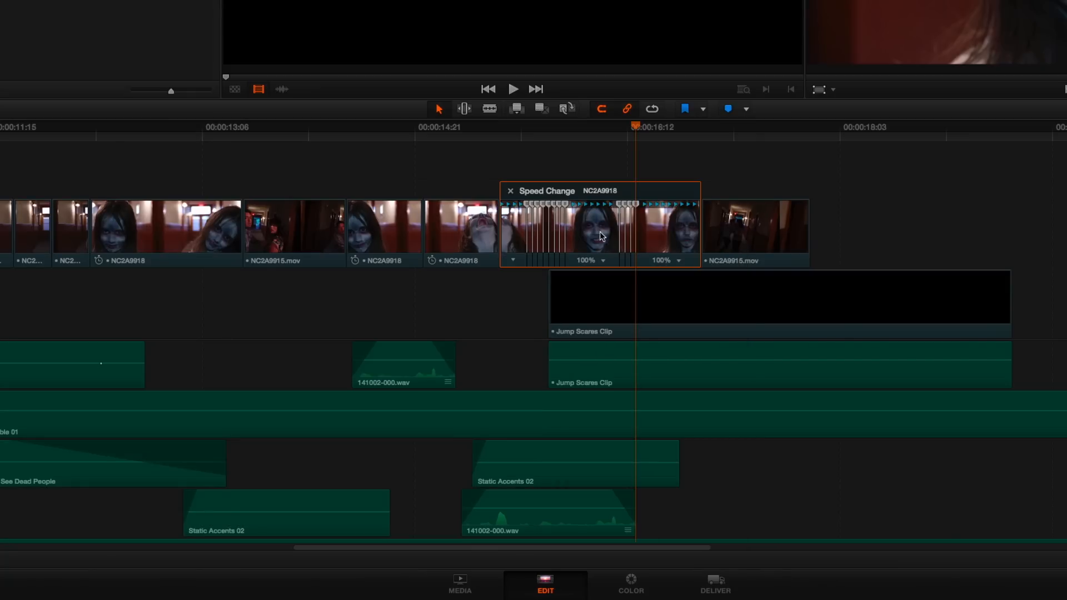
mouse_move(635, 236)
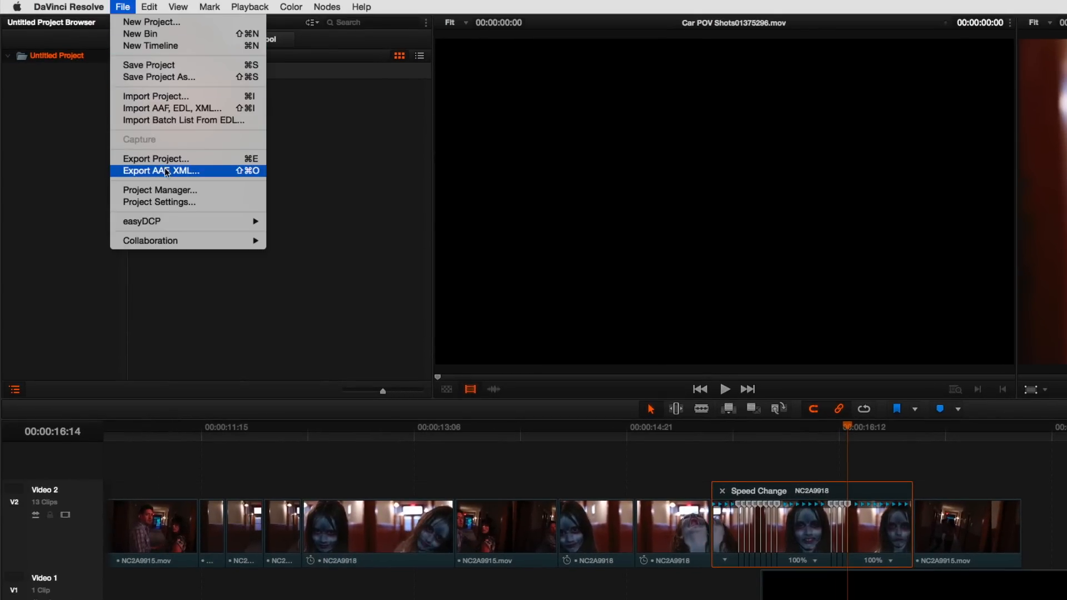
Start exporting the Jump Scares timeline as an FCPXML 1.4 file
click(161, 171)
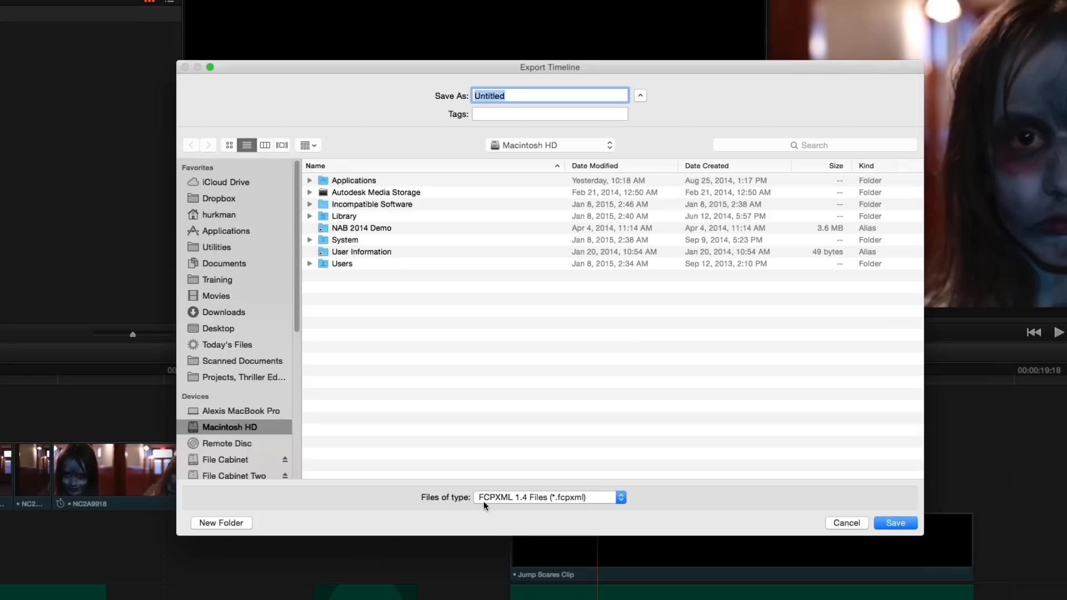
mouse_move(435, 524)
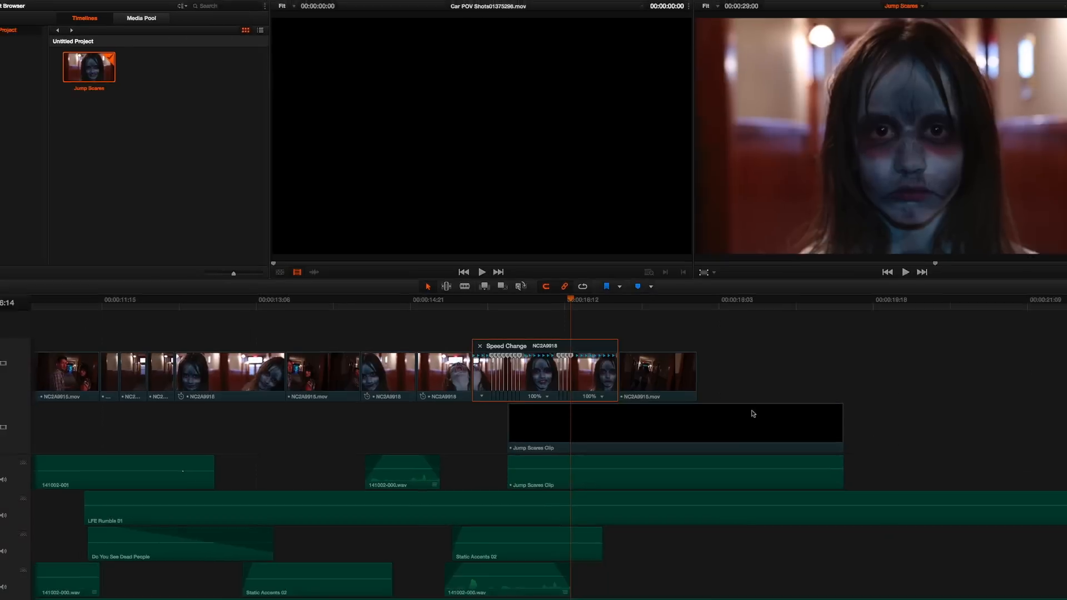
On the Deliver page, apply the Final Cut Pro XML Round-Trip preset with Apple ProRes 422 HQ codec
click(616, 586)
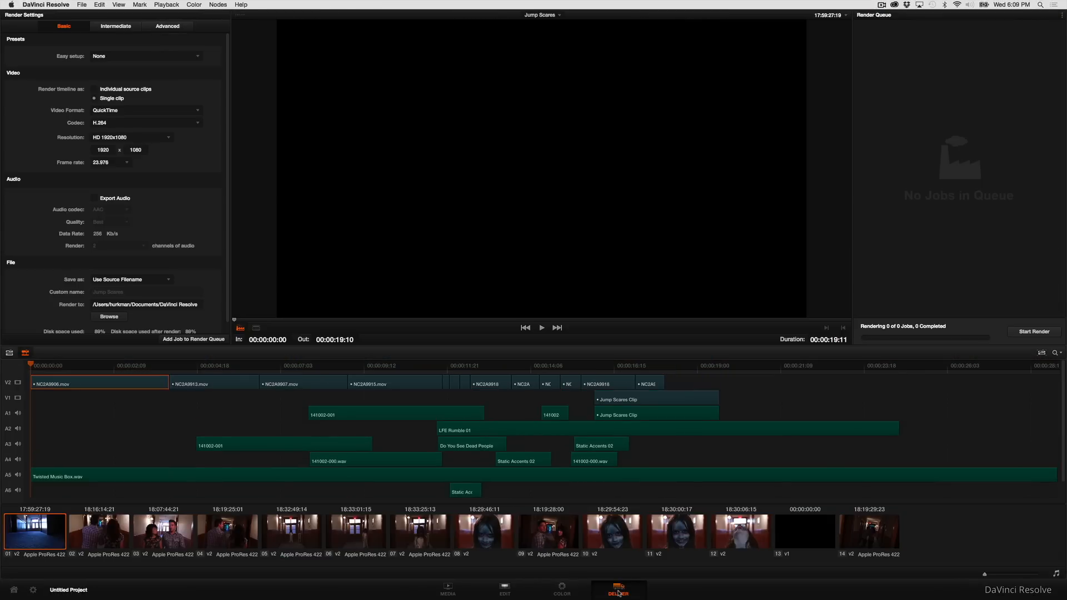
mouse_move(102, 65)
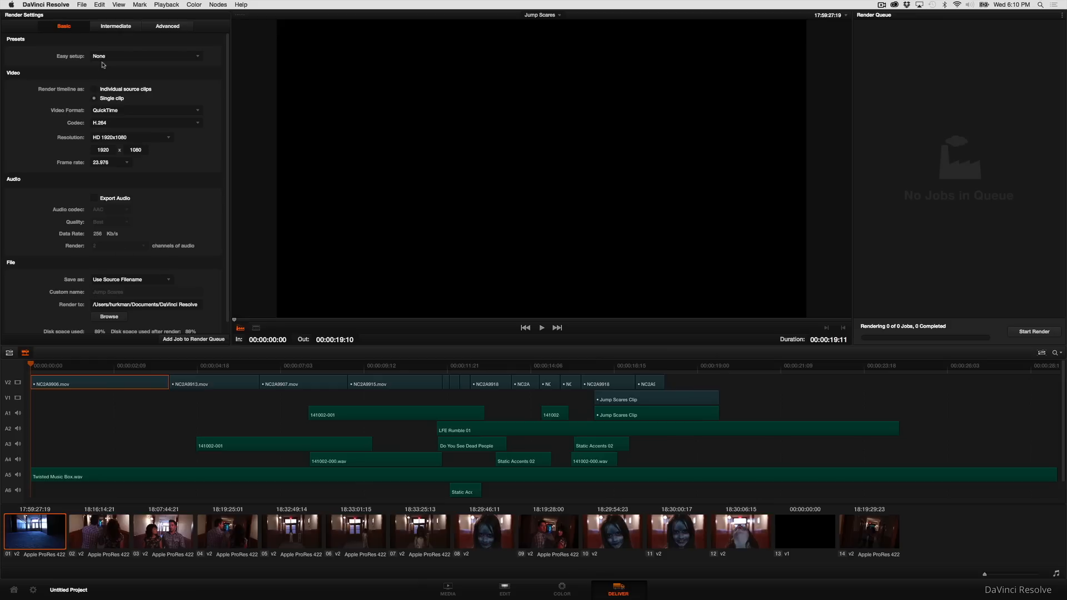
mouse_move(104, 57)
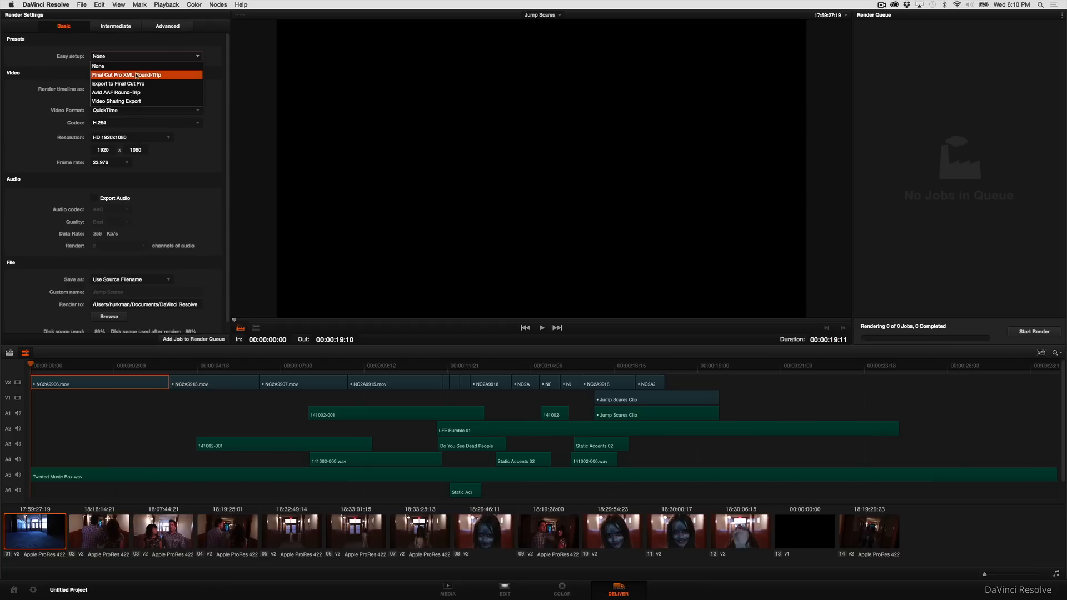
click(126, 74)
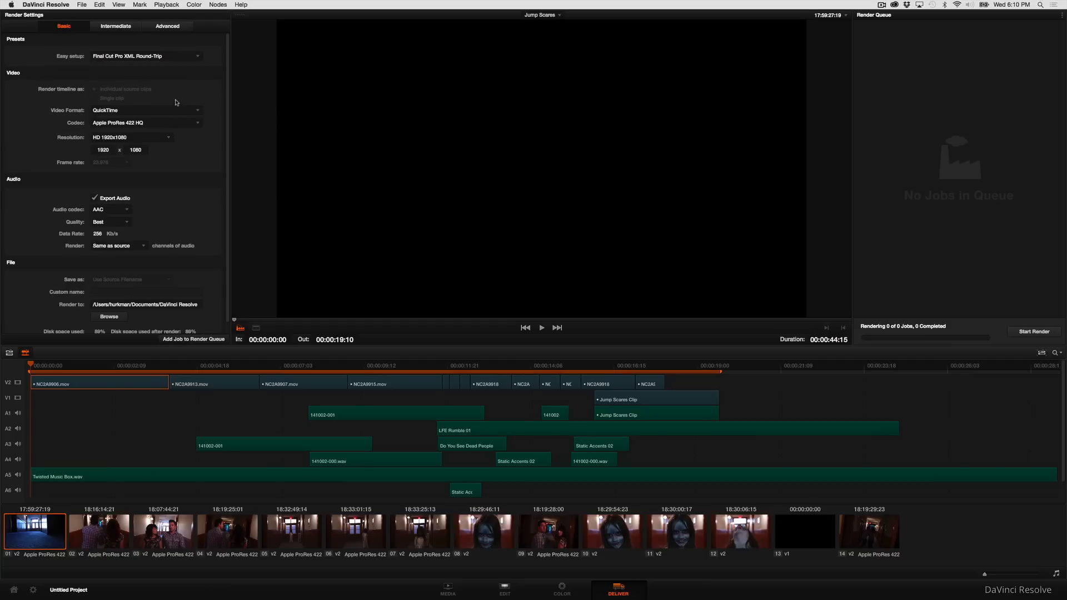
mouse_move(195, 88)
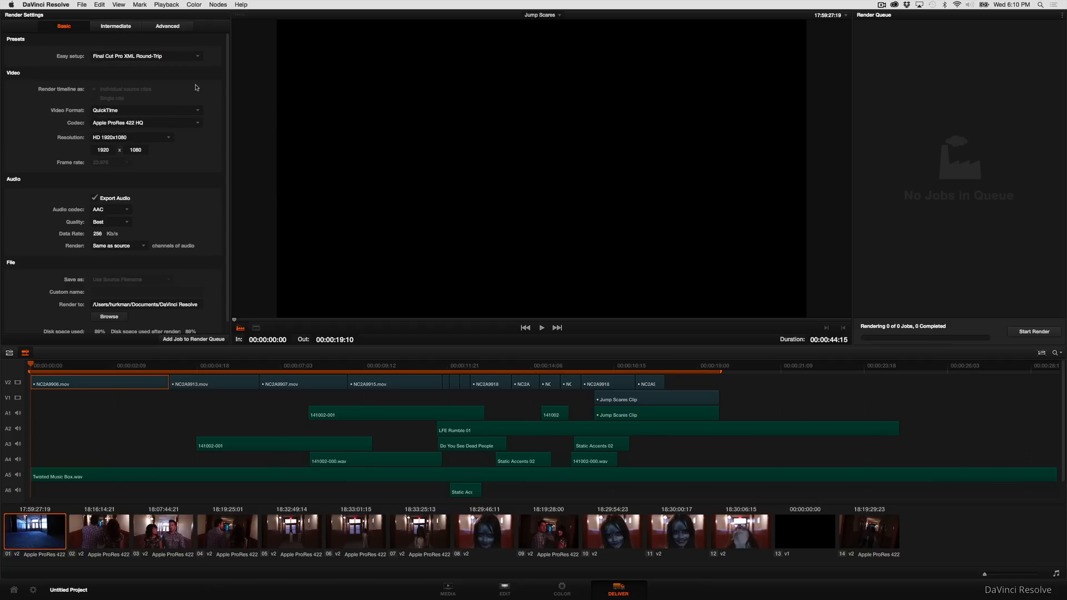
mouse_move(227, 69)
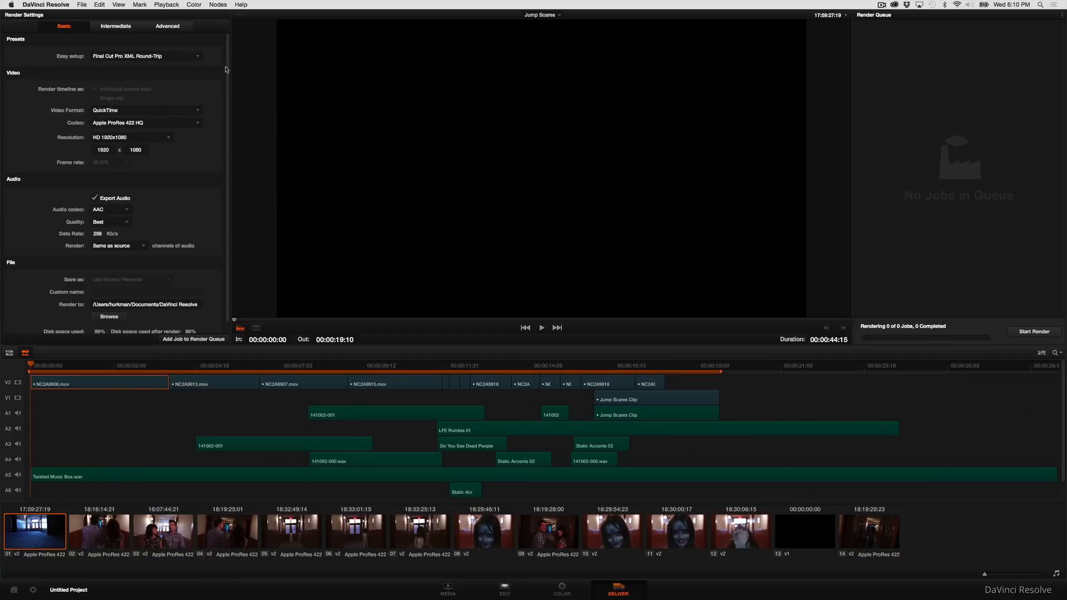
mouse_move(219, 75)
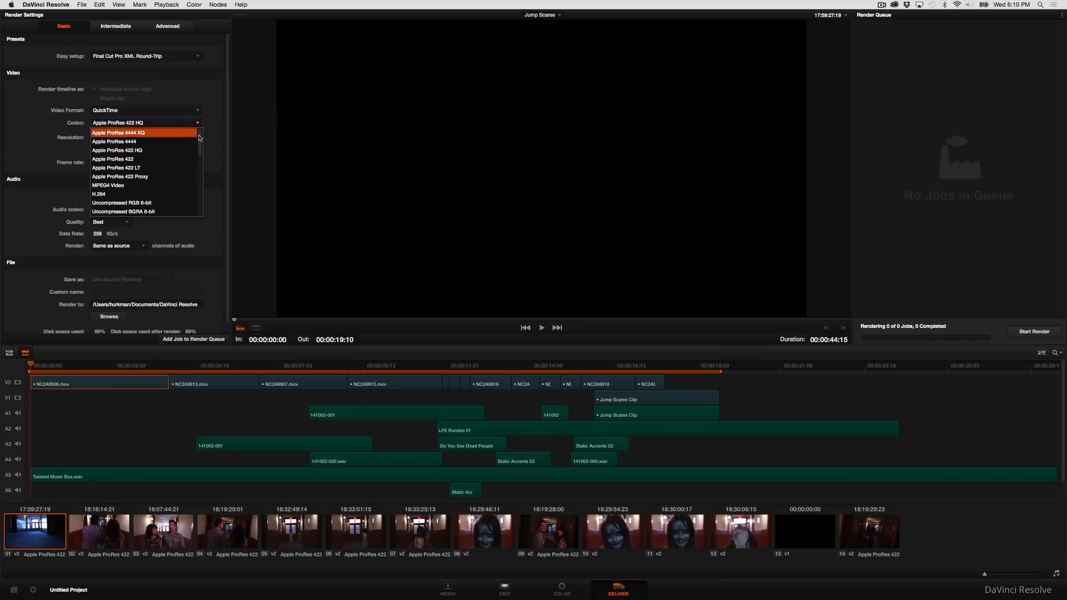
mouse_move(210, 115)
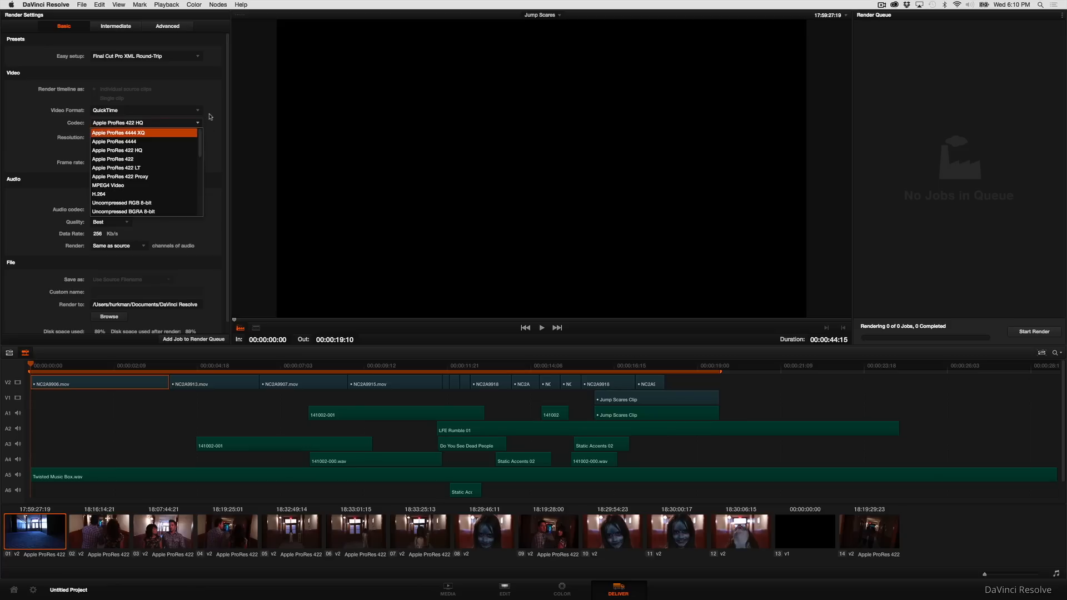
click(117, 150)
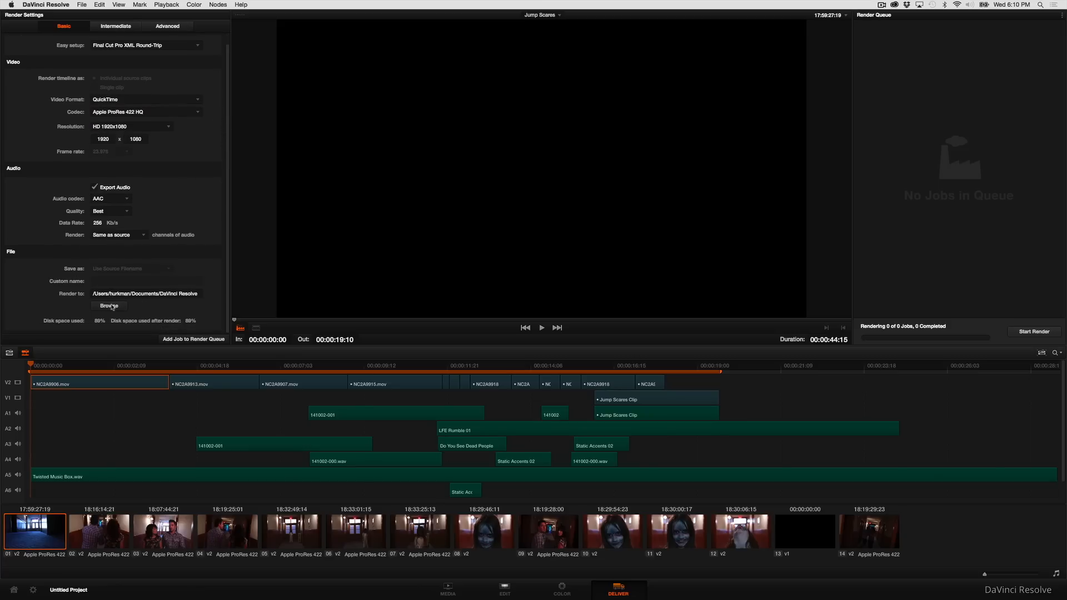
click(108, 305)
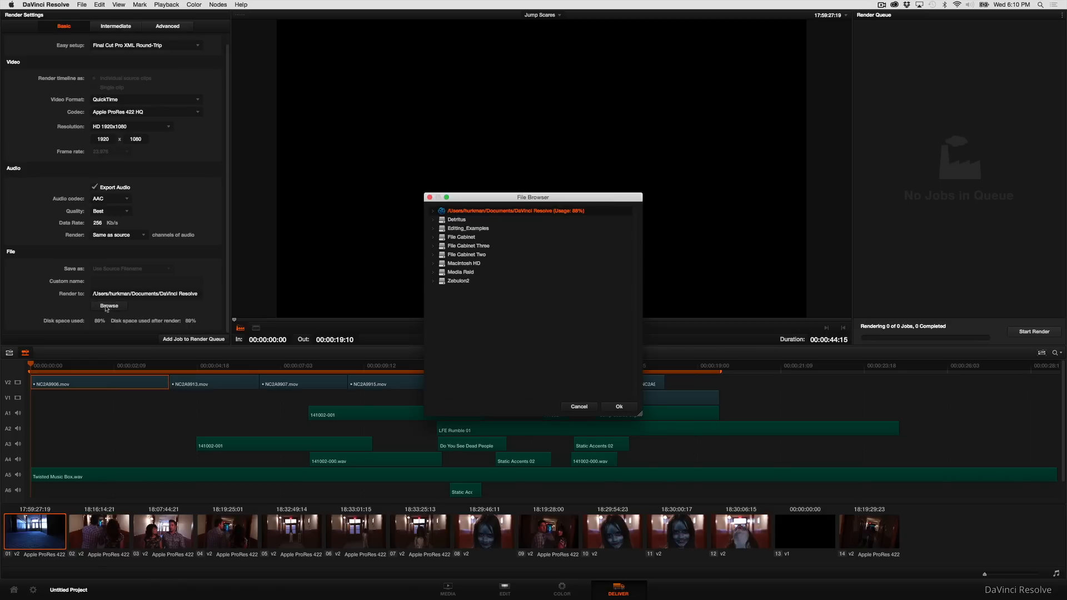
click(460, 271)
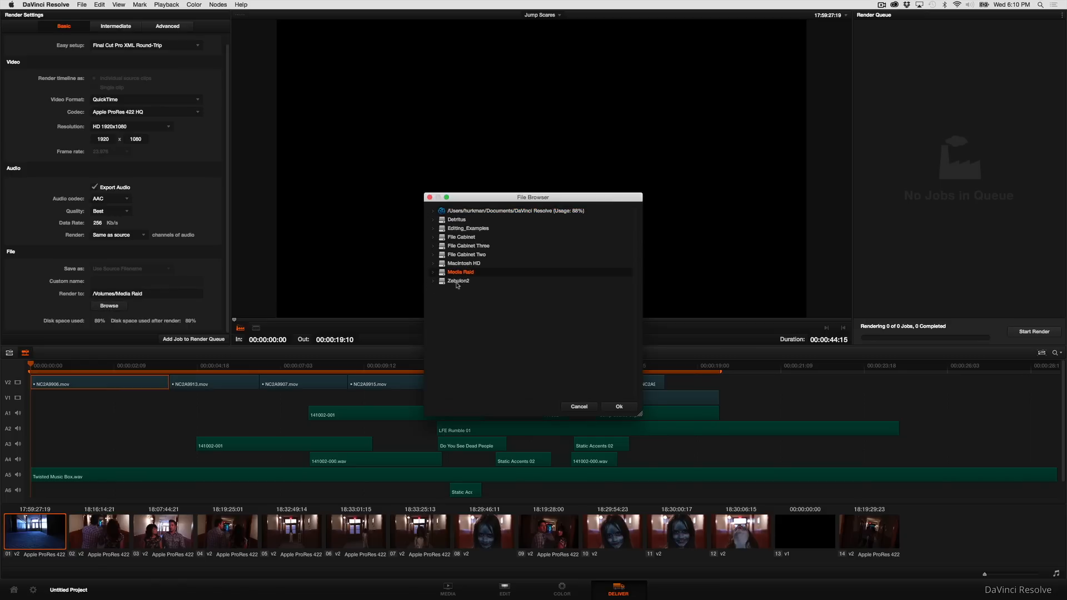
mouse_move(470, 295)
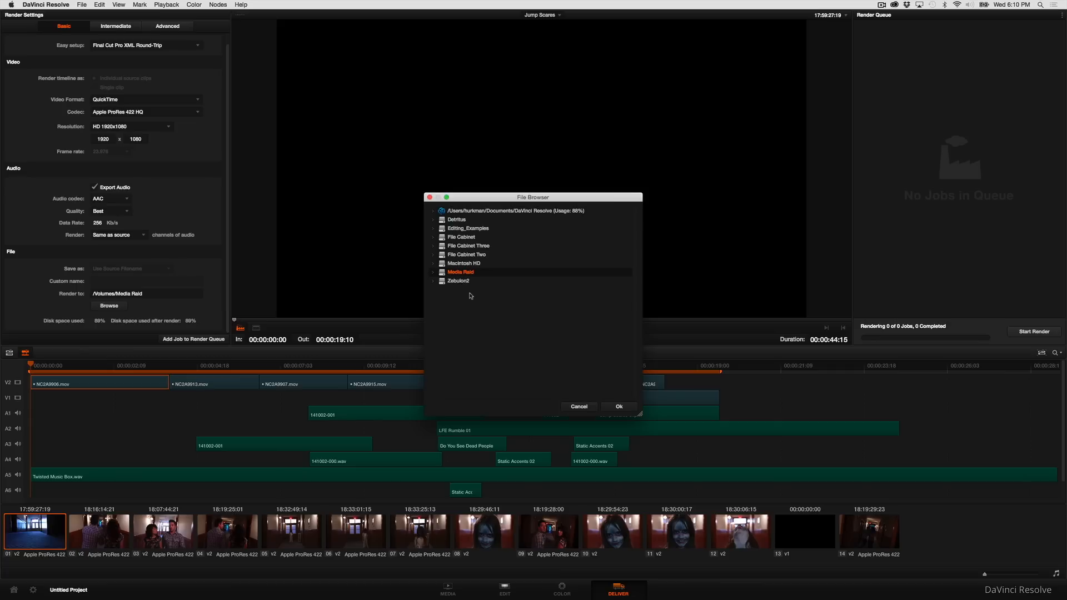
mouse_move(573, 407)
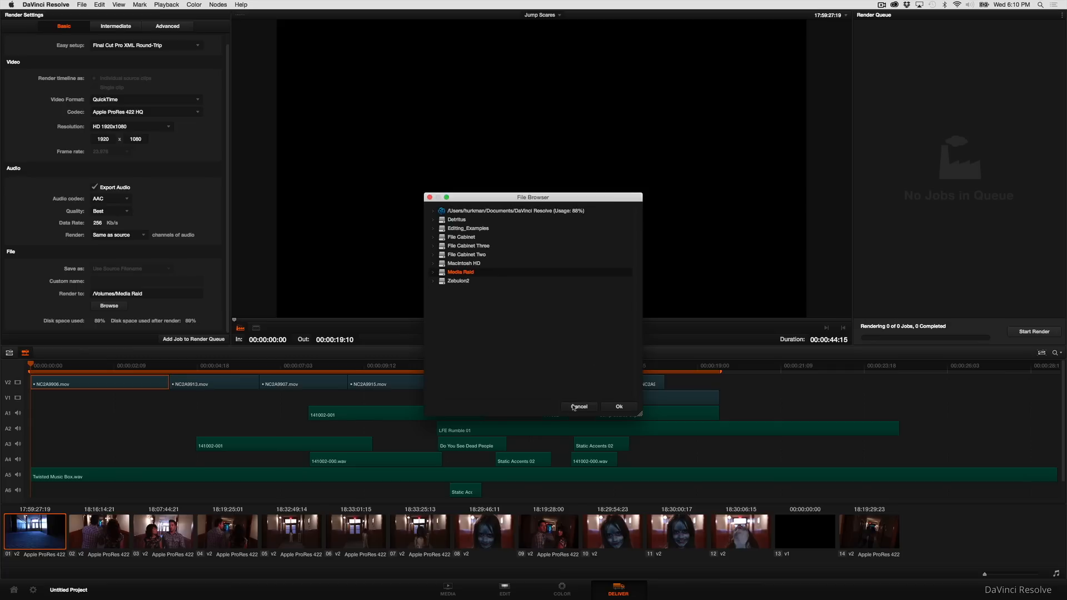
click(619, 406)
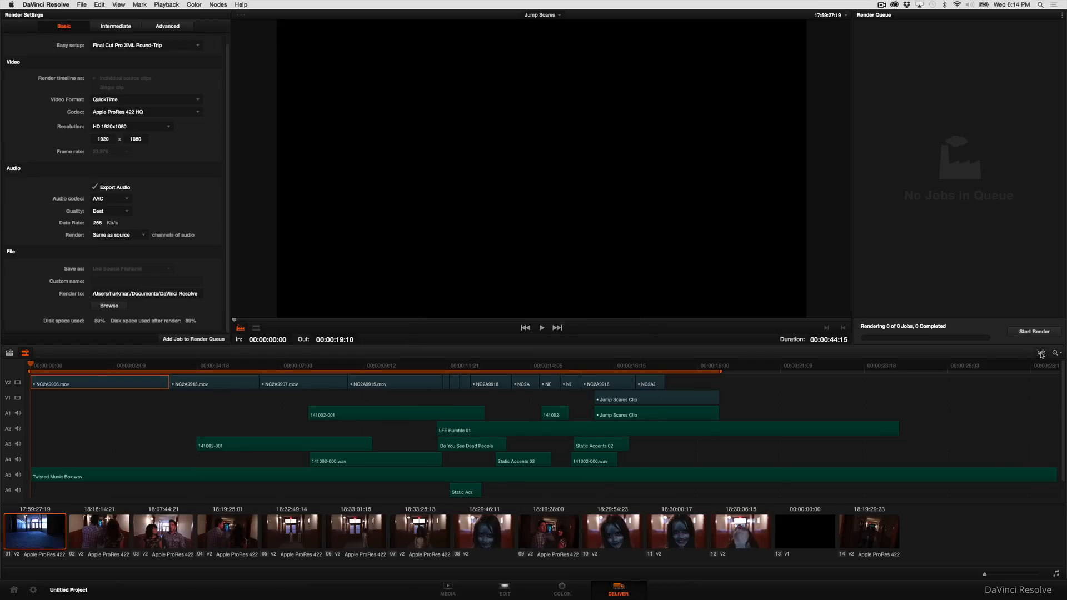
mouse_move(332, 375)
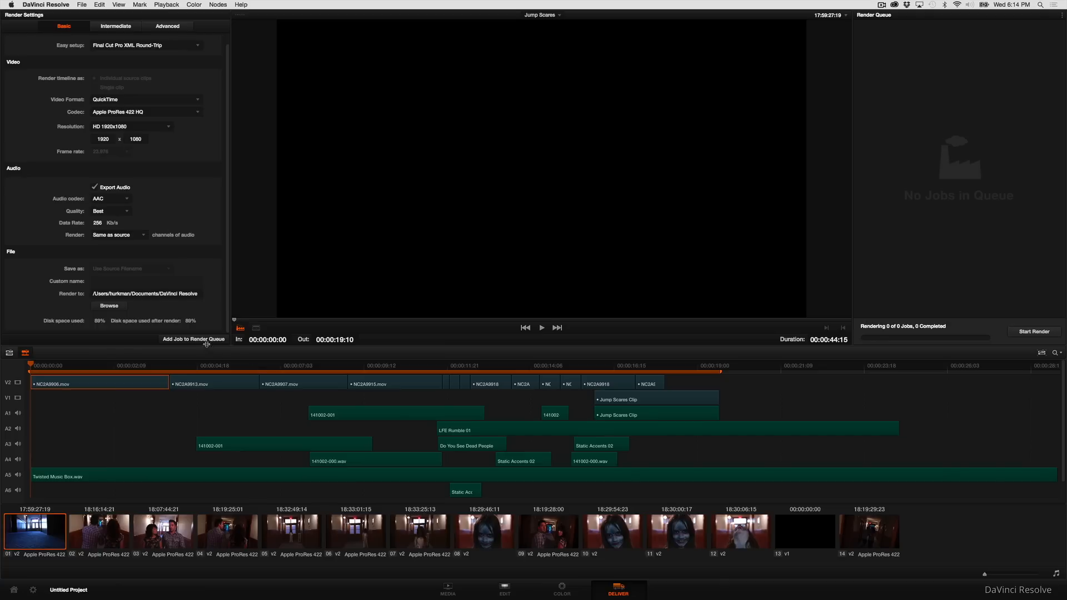
Add the Jump Scares round-trip render to the render queue
click(193, 339)
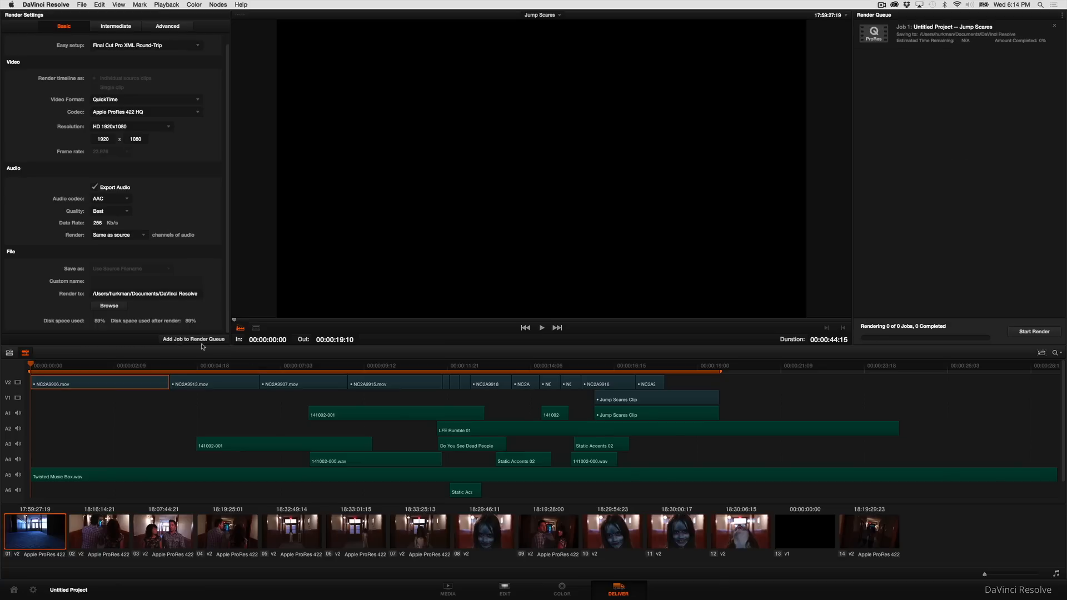
mouse_move(1021, 335)
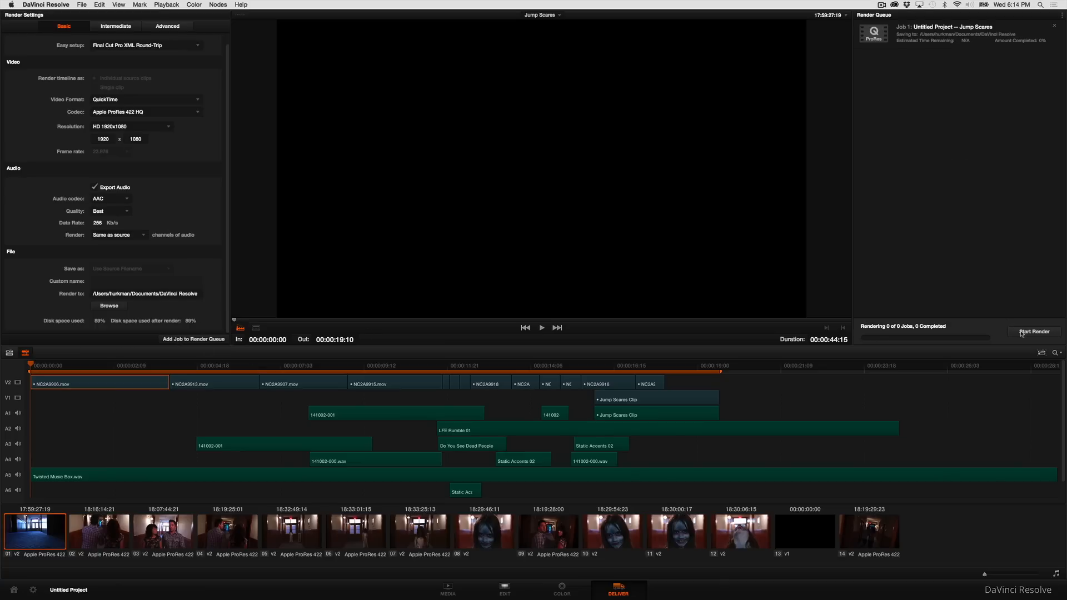